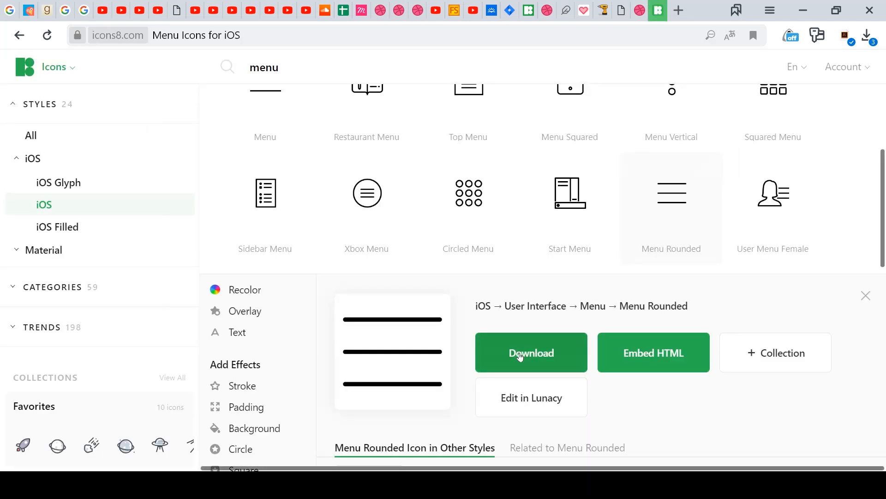
- Download the Menu Rounded iOS icon from Icons8 as a 50 px SVG
{"action": "left_click", "coordinate": [530, 352]}
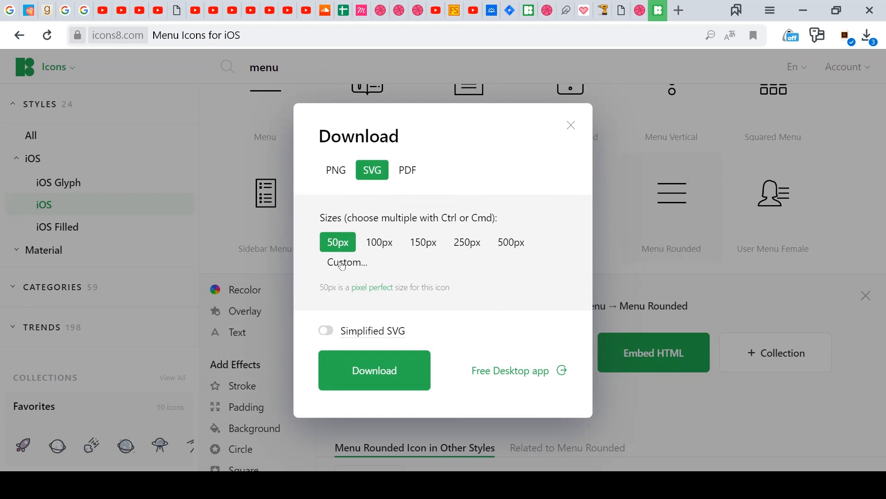
{"action": "left_click", "coordinate": [374, 371]}
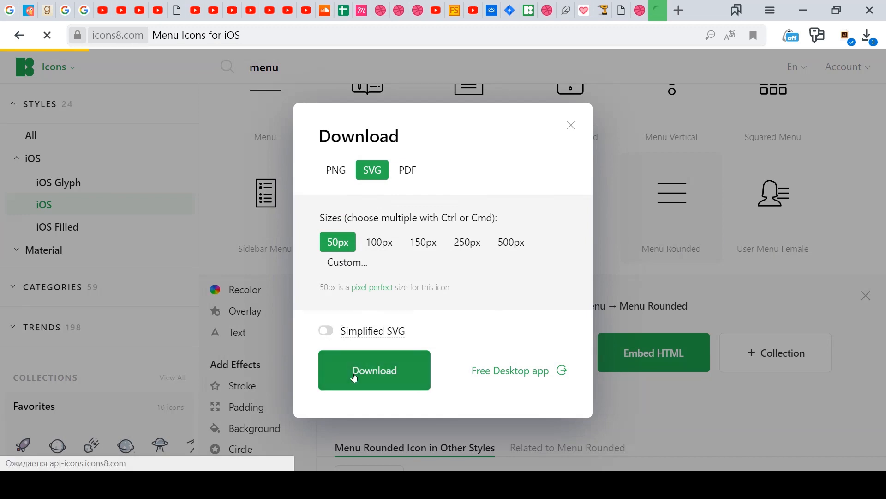
{"action": "left_click", "coordinate": [374, 370]}
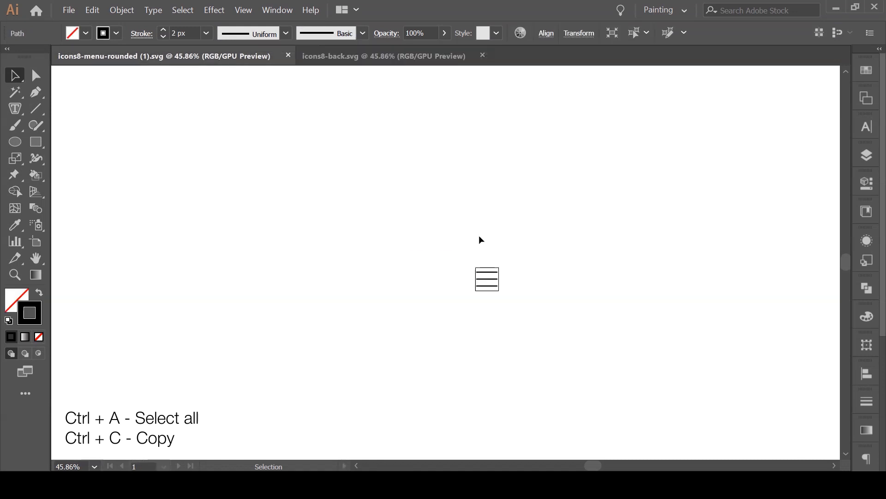
- Combine the arrow over the menu lines and save the artwork as menu-back in the new Menu-back folder
{"action": "key", "text": "ctrl+f"}
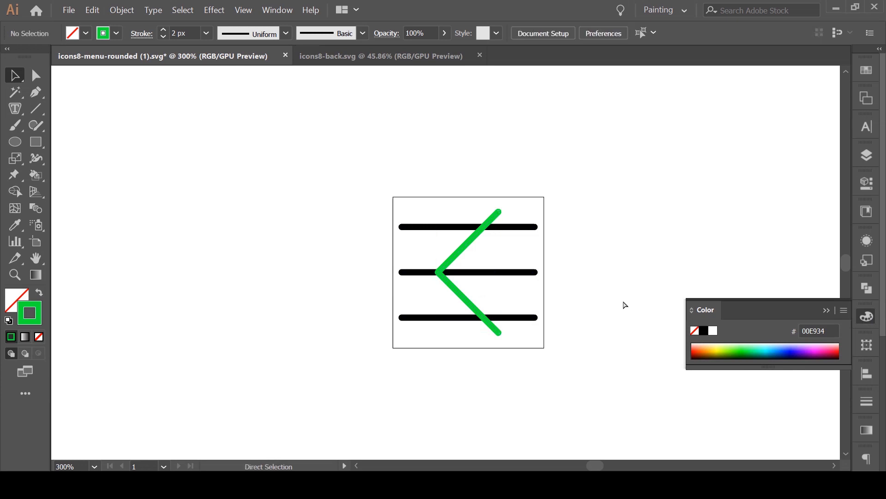
{"action": "key", "text": "ctrl+shift+s"}
{"action": "type", "text": "Menu"}
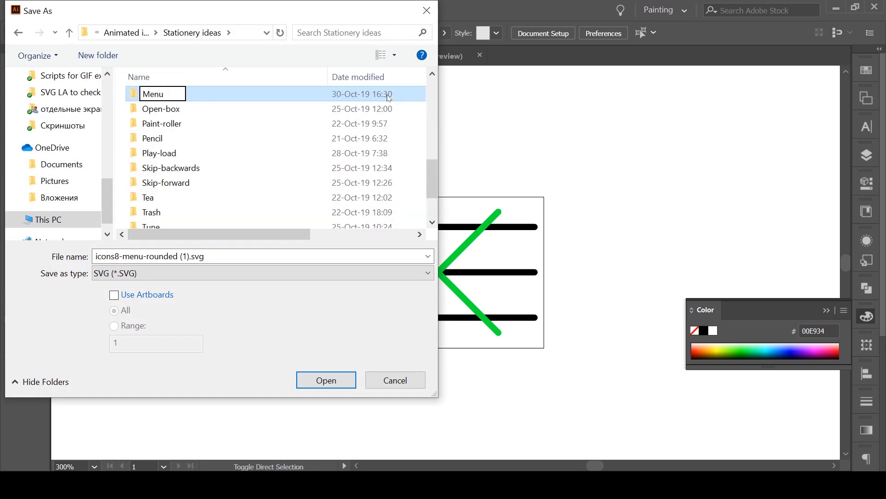
{"action": "double_click", "coordinate": [152, 95]}
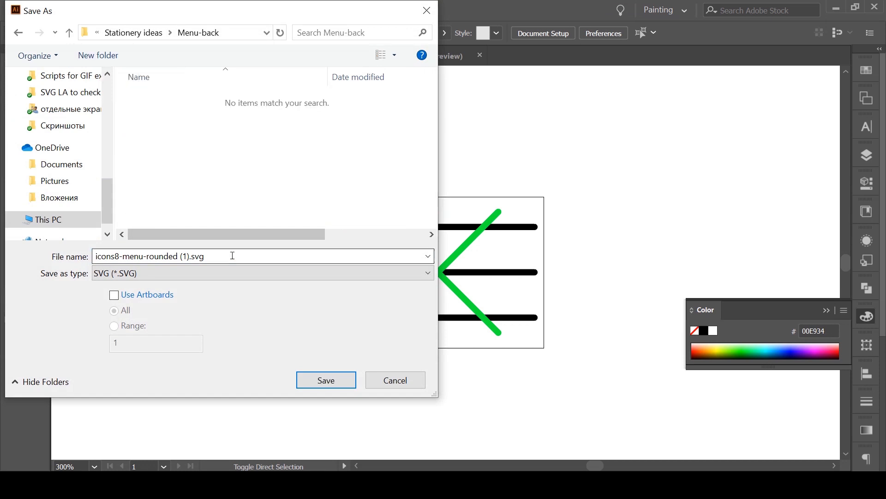
{"action": "type", "text": "menu-back"}
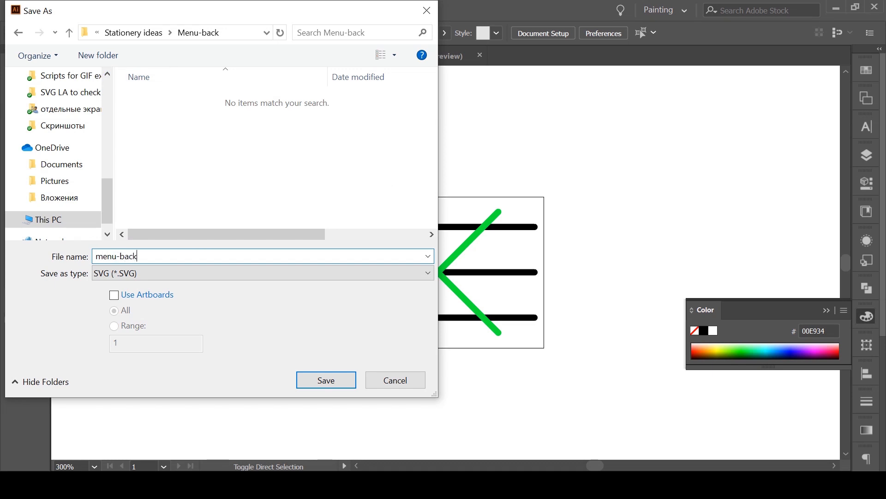
{"action": "left_click", "coordinate": [326, 379]}
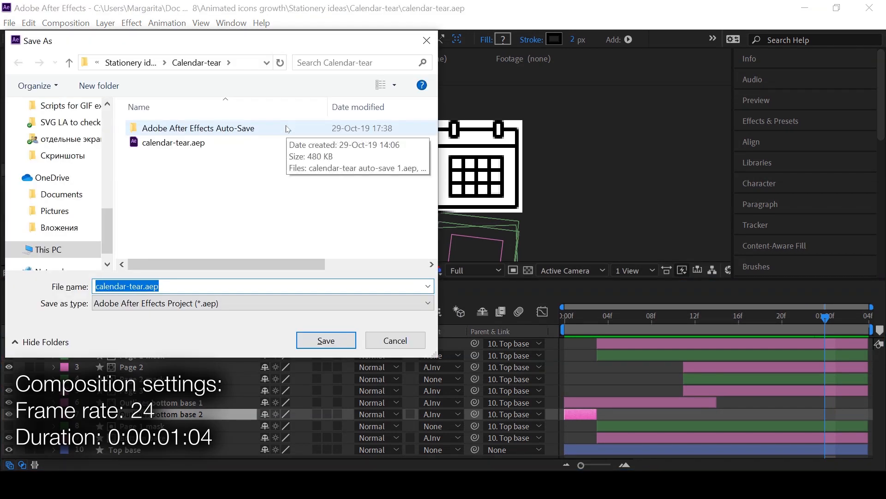
- Cancel the pending save and rename the emptied 50×50 composition to menu-back
{"action": "left_click", "coordinate": [326, 340]}
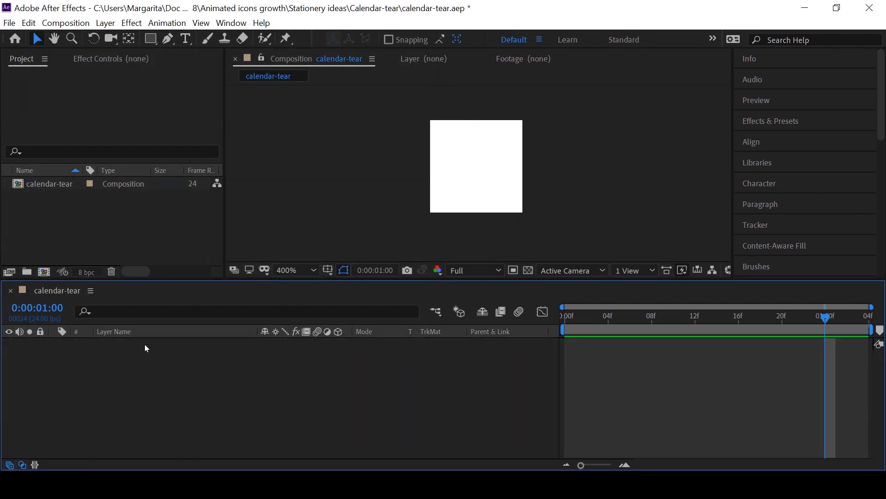
{"action": "left_click", "coordinate": [49, 183]}
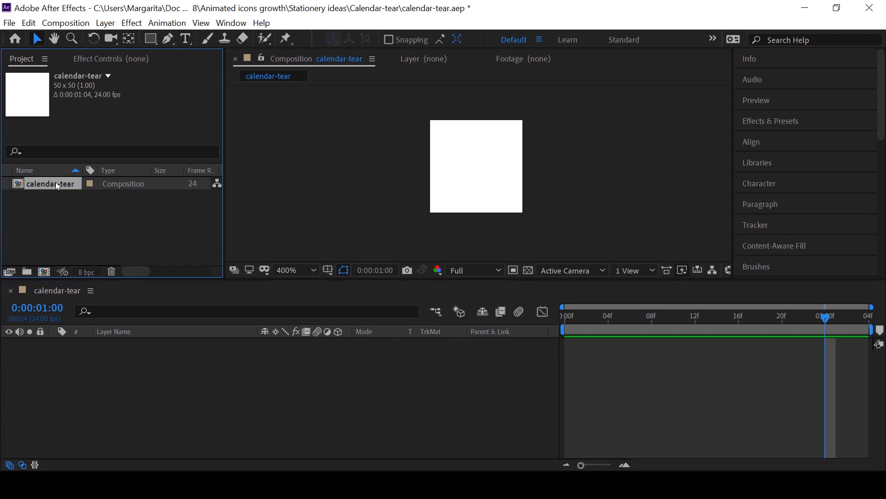
{"action": "type", "text": "menu-bac"}
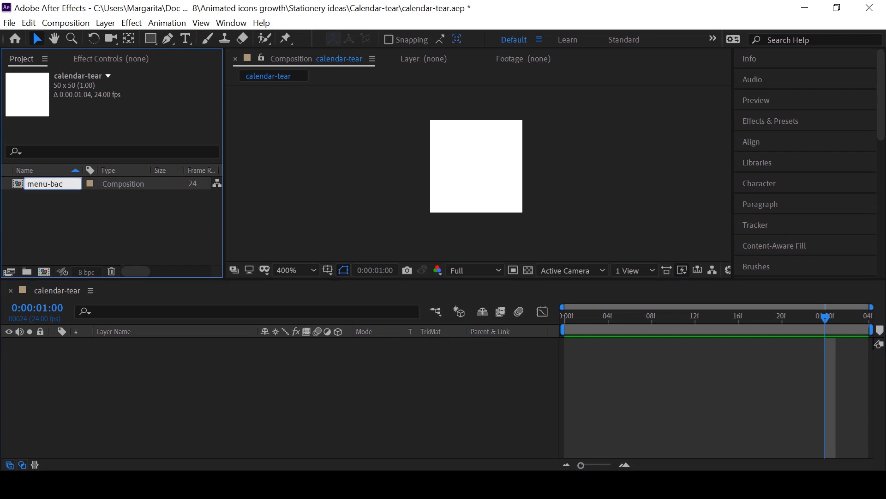
{"action": "type", "text": "menu-back"}
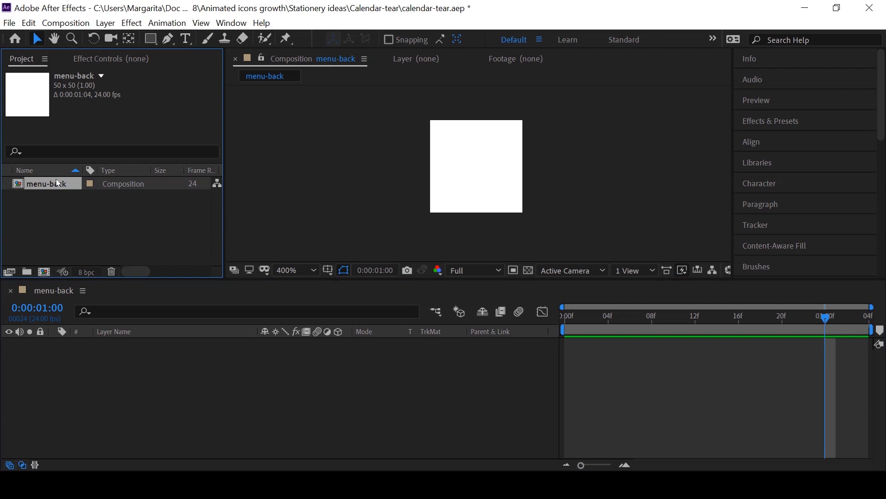
- Save the After Effects project as menu-back.aep in the Menu-back folder
{"action": "key", "text": "ctrl+shift+s"}
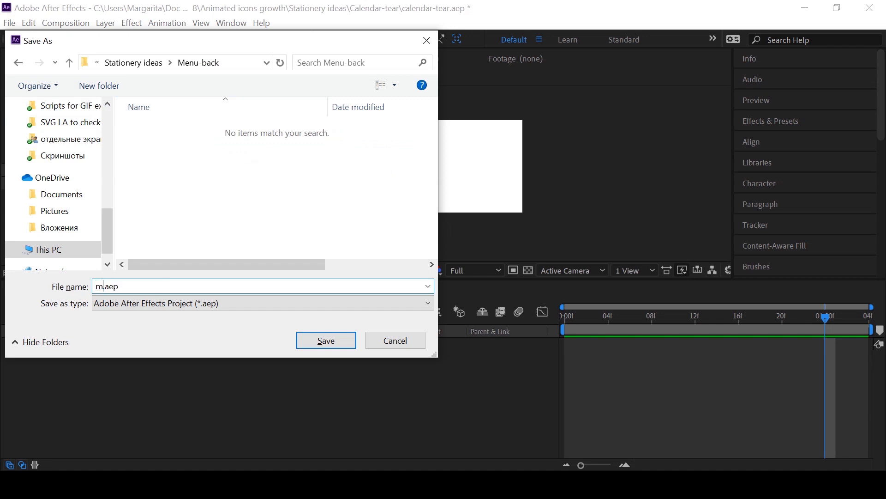
{"action": "type", "text": "enu-"}
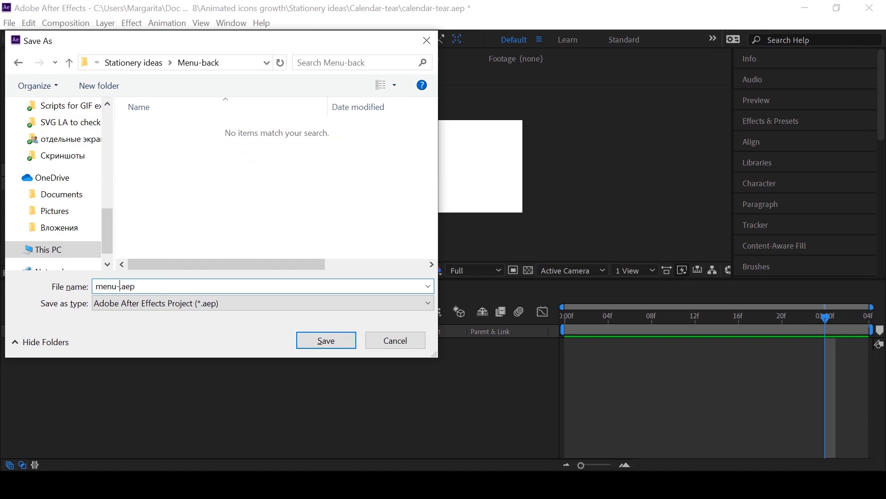
{"action": "left_click", "coordinate": [325, 340]}
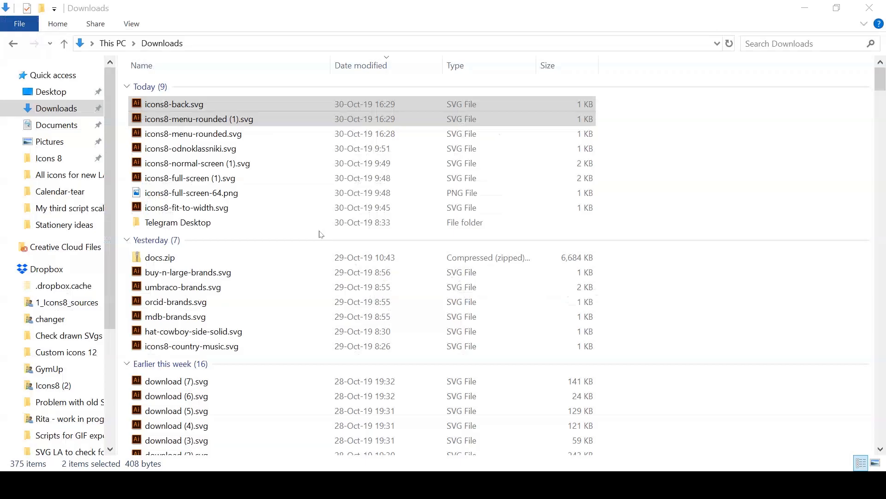
- Navigate to the Menu-back folder and bring menu-back.ai into the composition
{"action": "left_click", "coordinate": [49, 158]}
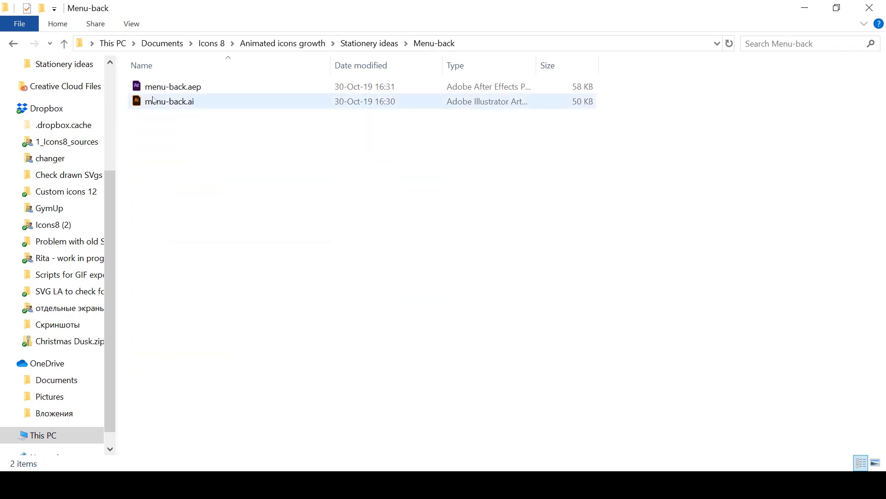
{"action": "double_click", "coordinate": [174, 86]}
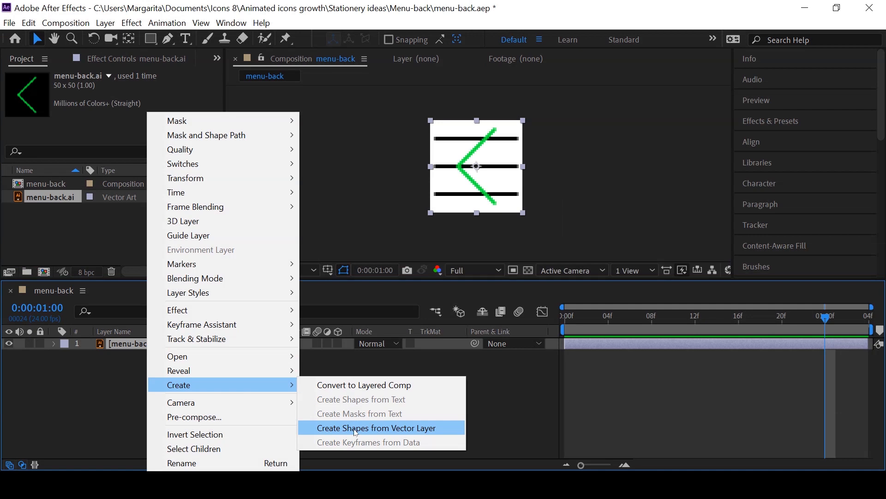
- Convert menu-back.ai to a shape layer, duplicate it into three Outlines layers, leaving only Group 2 in the bottom one
{"action": "left_click", "coordinate": [377, 428]}
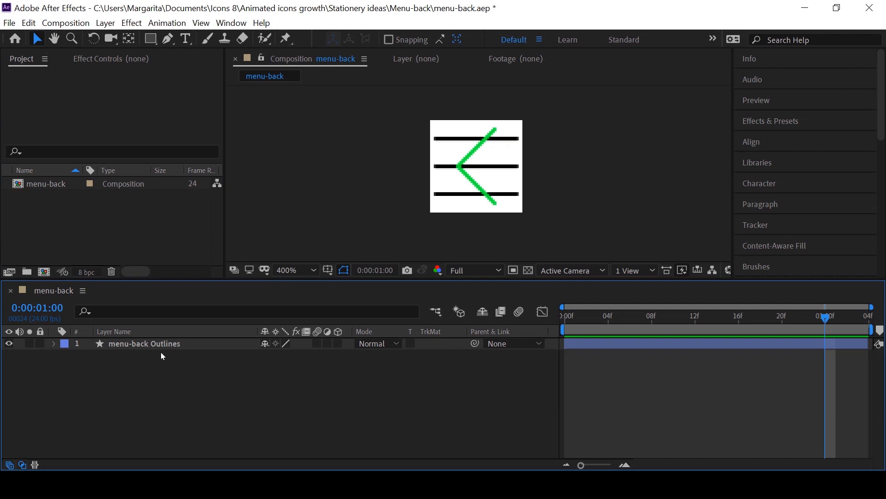
{"action": "left_click", "coordinate": [145, 343]}
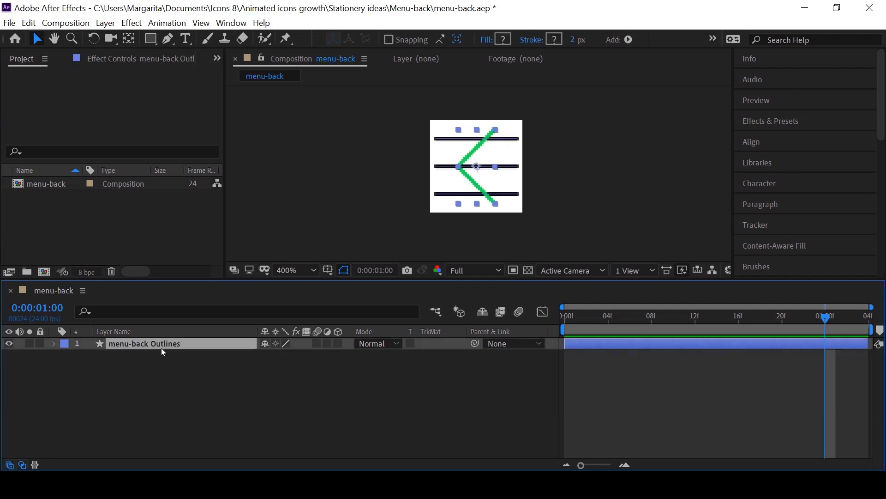
{"action": "key", "text": "ctrl+d"}
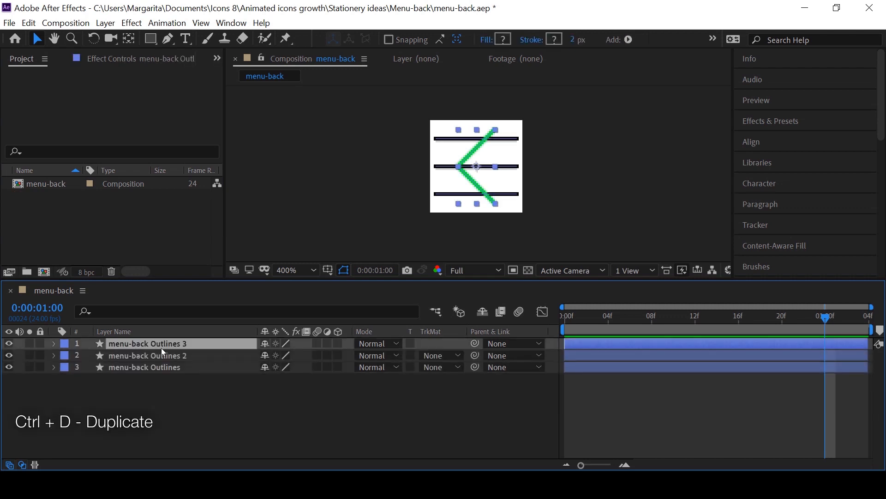
{"action": "key", "text": "ctrl+d"}
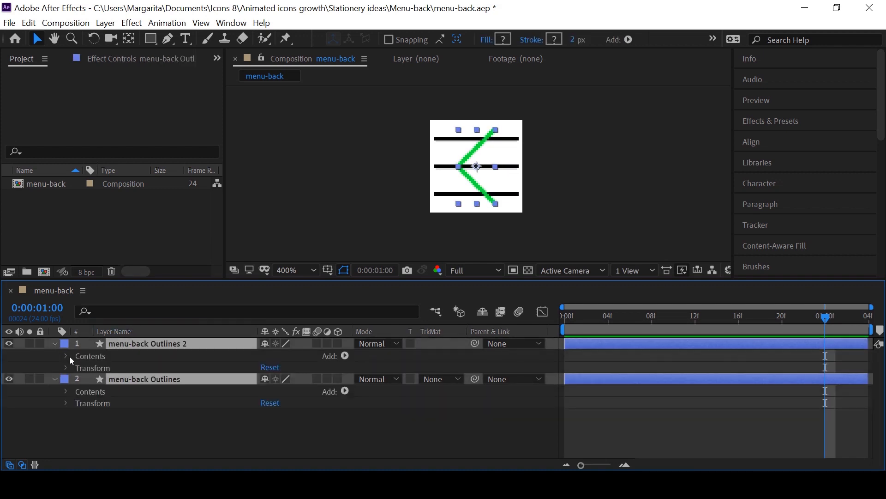
{"action": "left_click", "coordinate": [66, 355]}
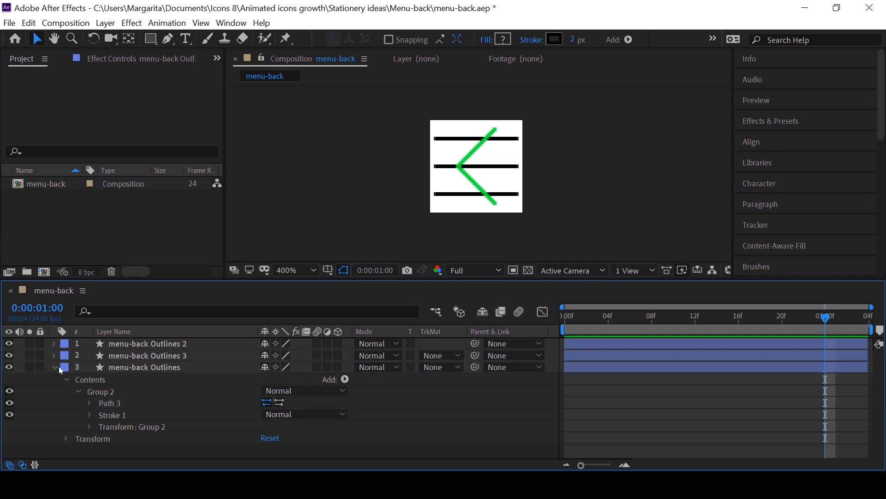
{"action": "left_click", "coordinate": [54, 367]}
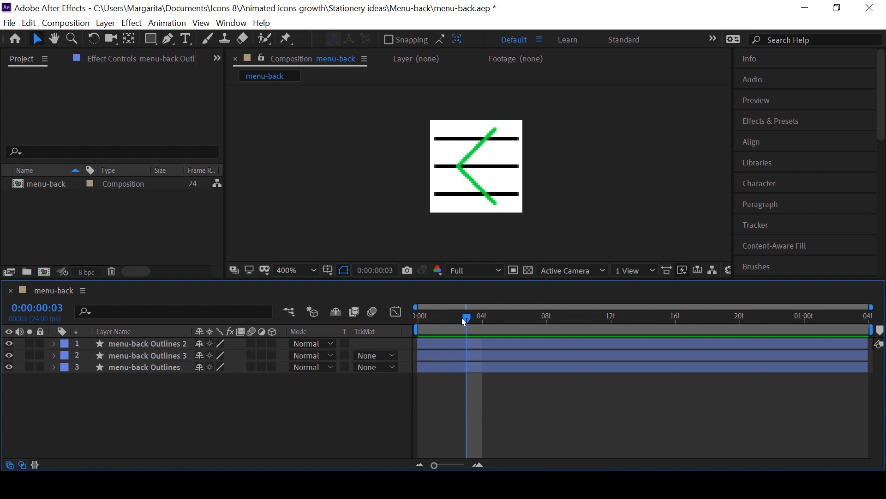
- Keyframe Path 1 and Path 2 at frames 3 and 7 so the top and bottom lines fold onto the arrow arms
{"action": "left_click", "coordinate": [148, 344]}
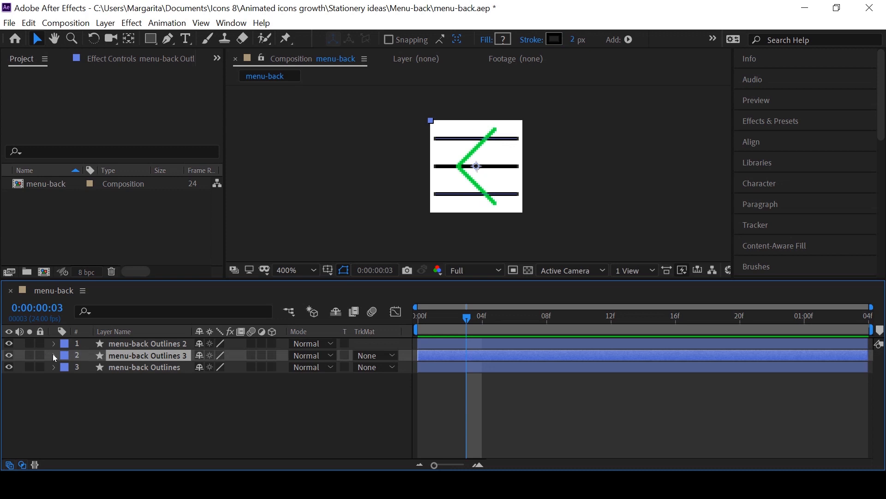
{"action": "left_click", "coordinate": [53, 346]}
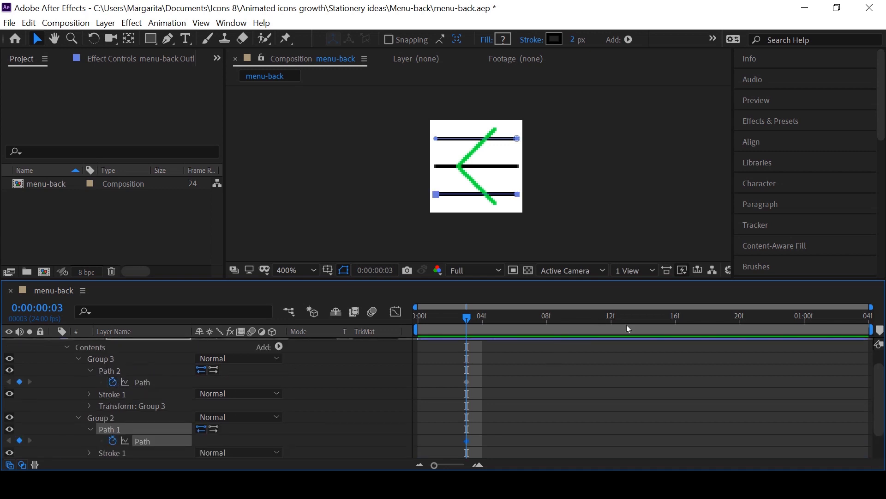
{"action": "left_click", "coordinate": [595, 316]}
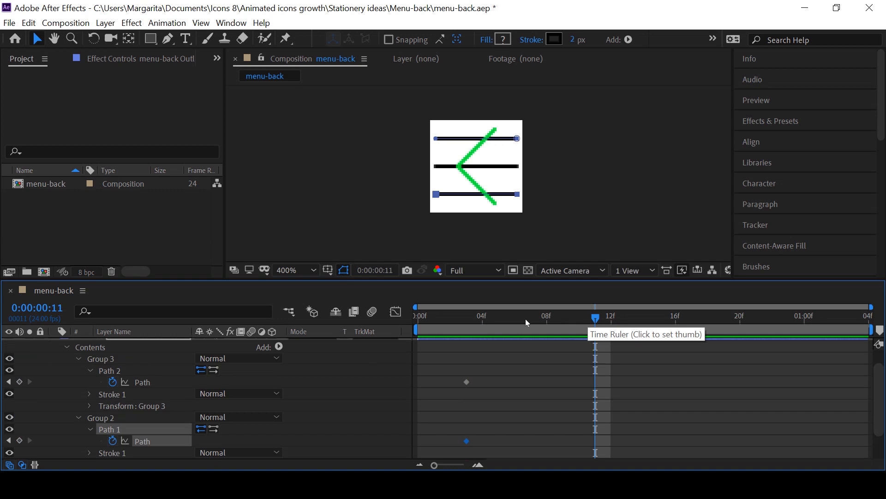
{"action": "left_click", "coordinate": [530, 316]}
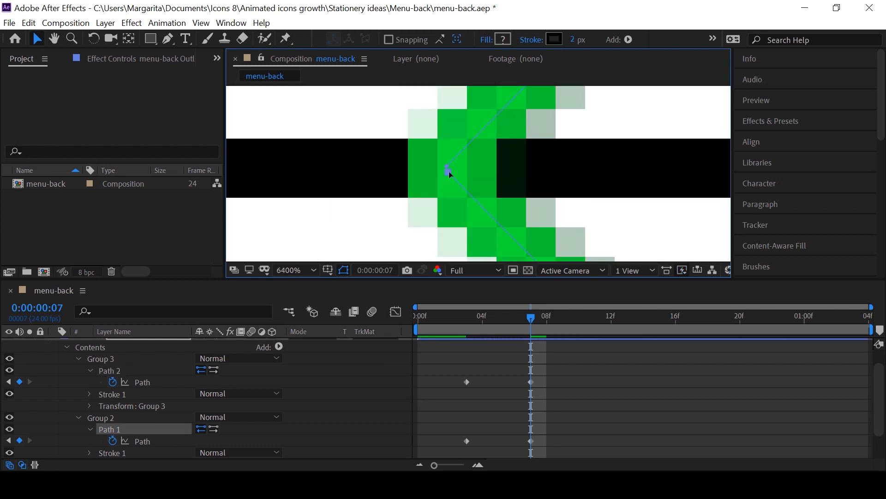
{"action": "left_click", "coordinate": [309, 269]}
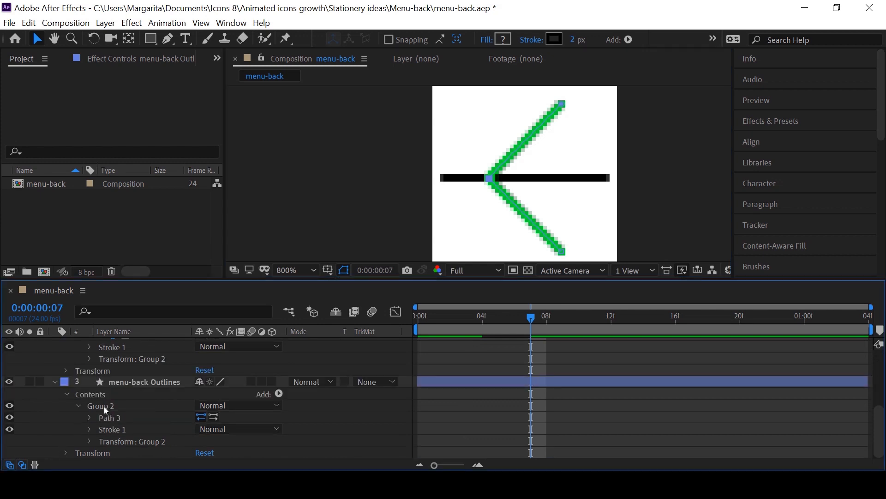
- Add a Trim Paths modifier to the middle menu line's Group 2 contents
{"action": "left_click", "coordinate": [278, 394]}
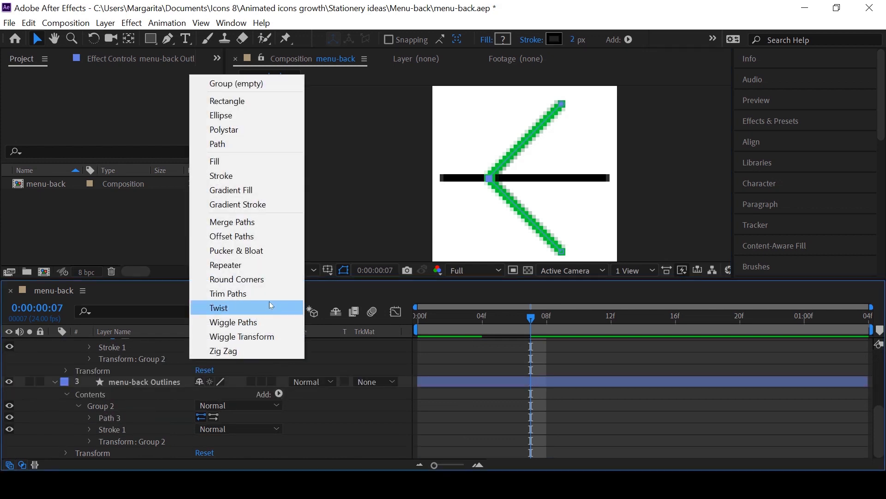
{"action": "mouse_move", "coordinate": [270, 295]}
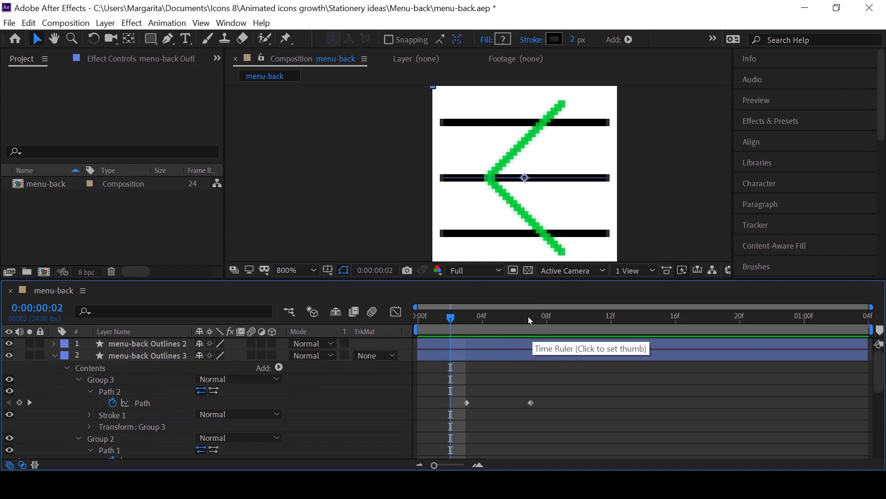
- Start the arrow layer around frame 8 with Path keyframes near frames 7, 10 and 12
{"action": "left_click", "coordinate": [530, 316]}
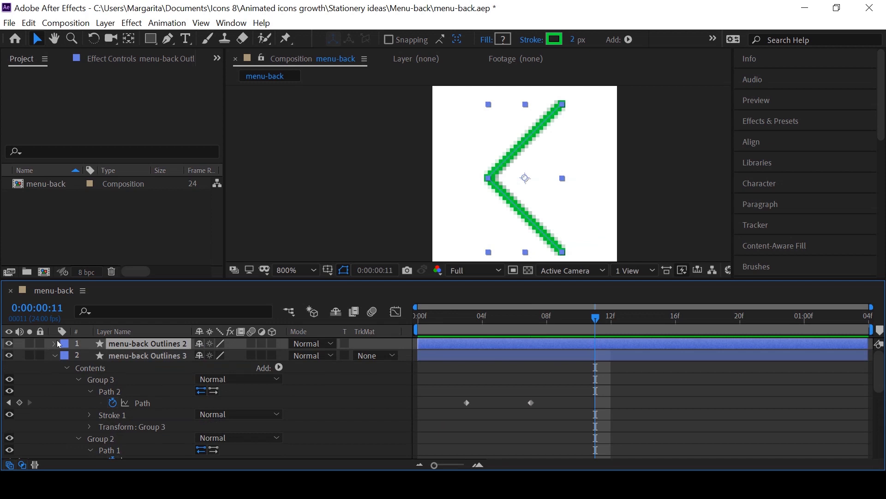
{"action": "left_click", "coordinate": [55, 343]}
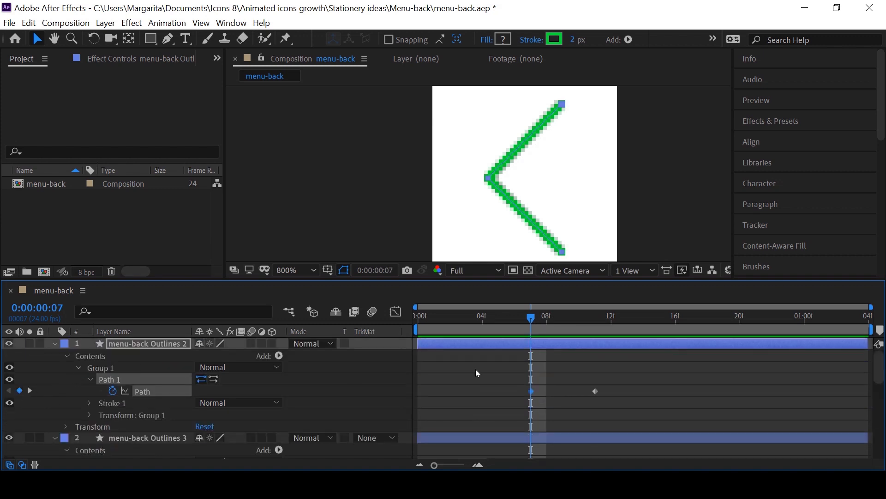
{"action": "left_click", "coordinate": [562, 316]}
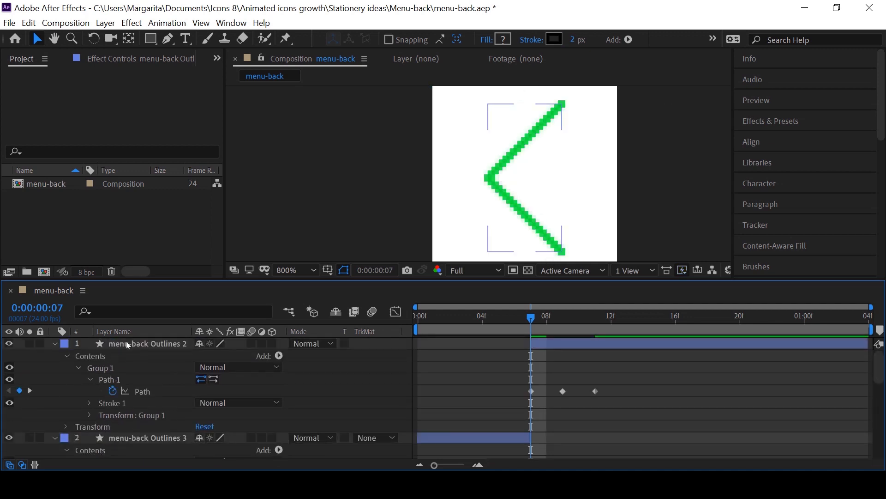
- Copy the arrow's keyframes to frames 17–21 and duplicate the two menu-line layers to start at frame 21
{"action": "key", "text": "u"}
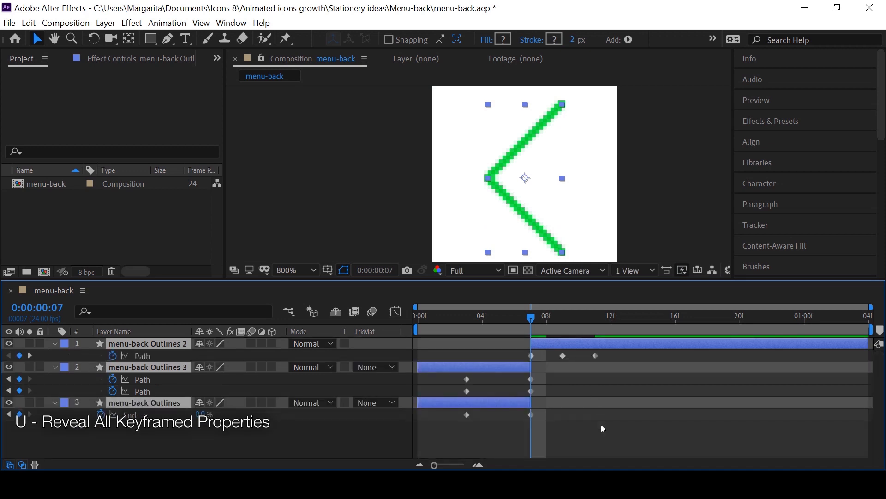
{"action": "left_click", "coordinate": [691, 316]}
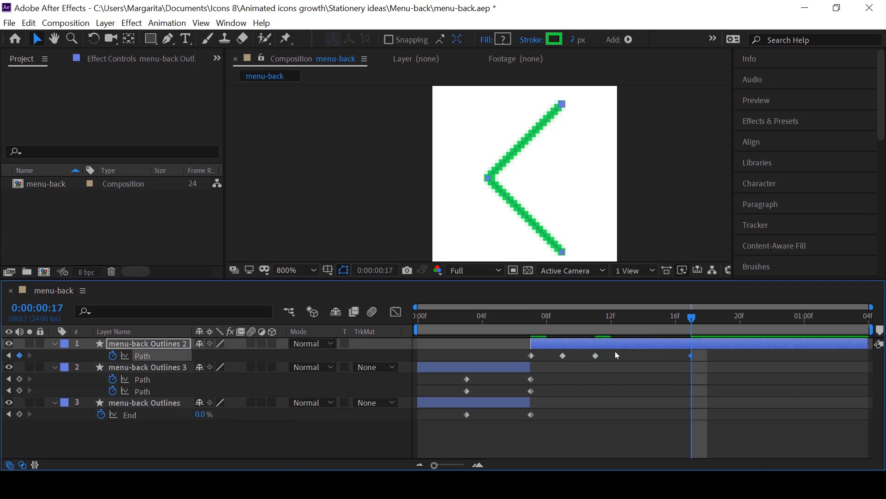
{"action": "left_click", "coordinate": [724, 315]}
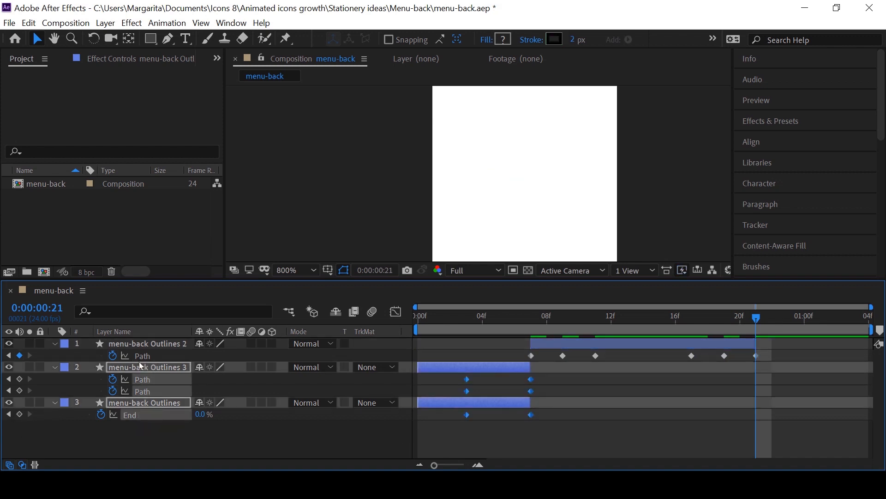
{"action": "key", "text": "ctrl+d"}
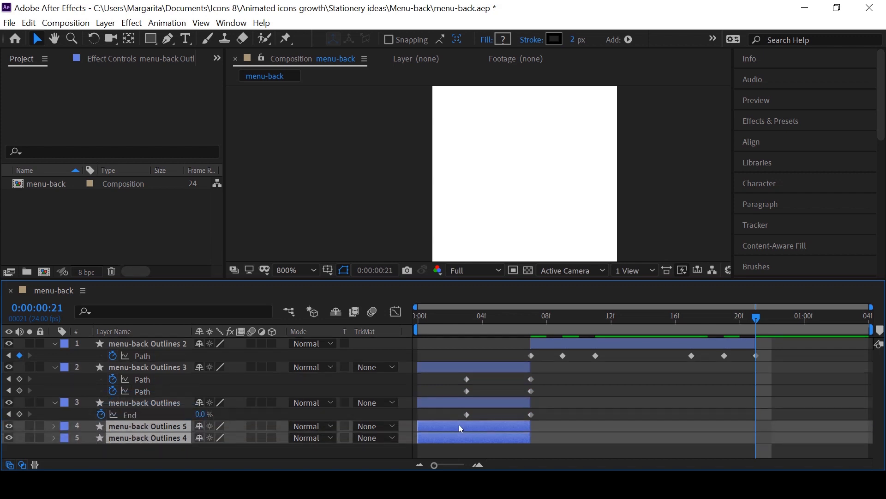
{"action": "key", "text": "u"}
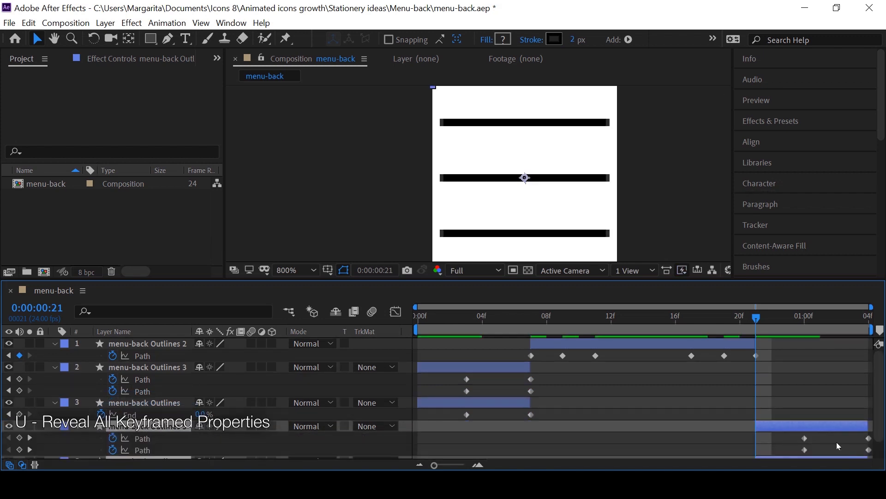
{"action": "scroll", "scroll_direction": "down", "scroll_amount": 3}
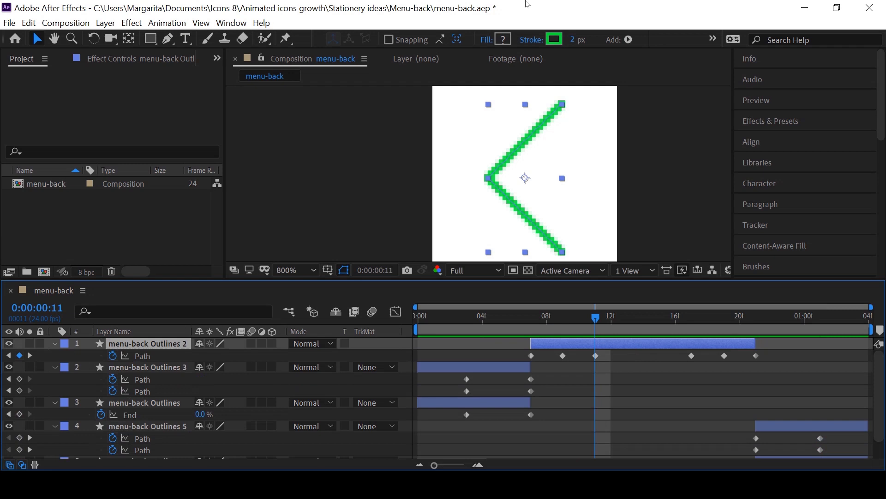
{"action": "left_click", "coordinate": [553, 40]}
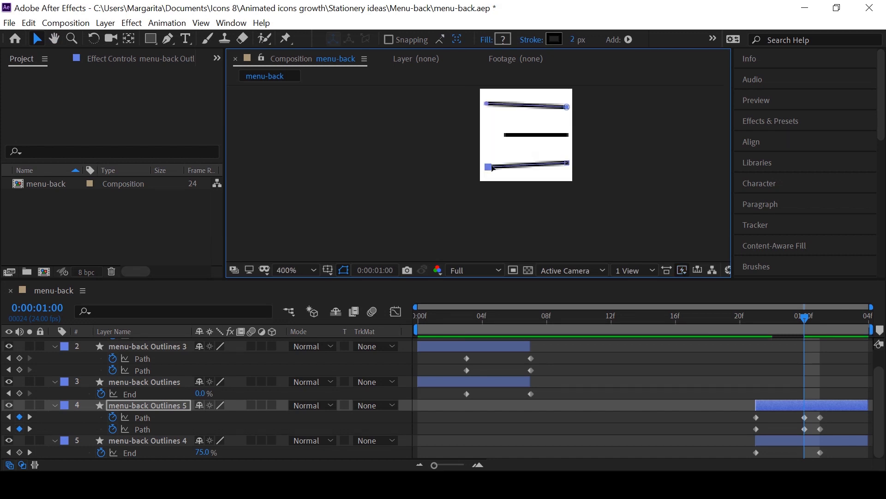
- Preview the full menu-to-arrow-and-back animation on the timeline
{"action": "key", "text": "Ctrl+R"}
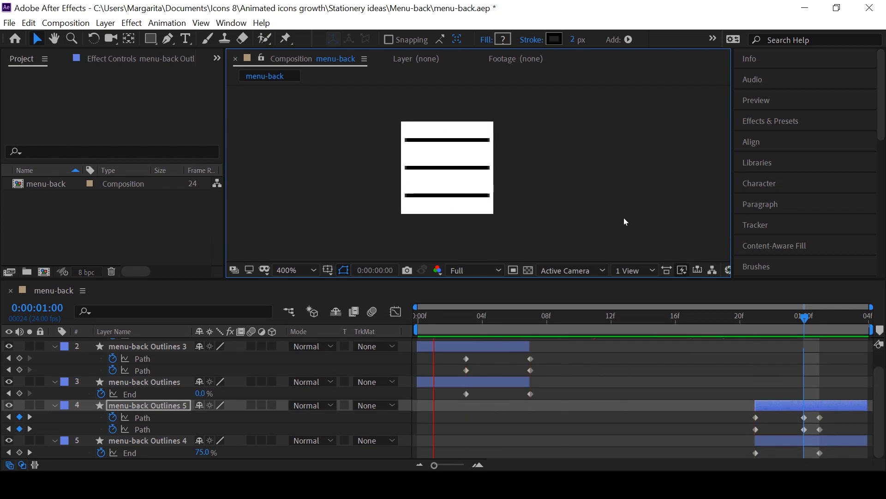
- Remove the arrow's in-between Path keyframes near frames 10 and 20, keeping only the main poses
{"action": "left_click", "coordinate": [660, 316]}
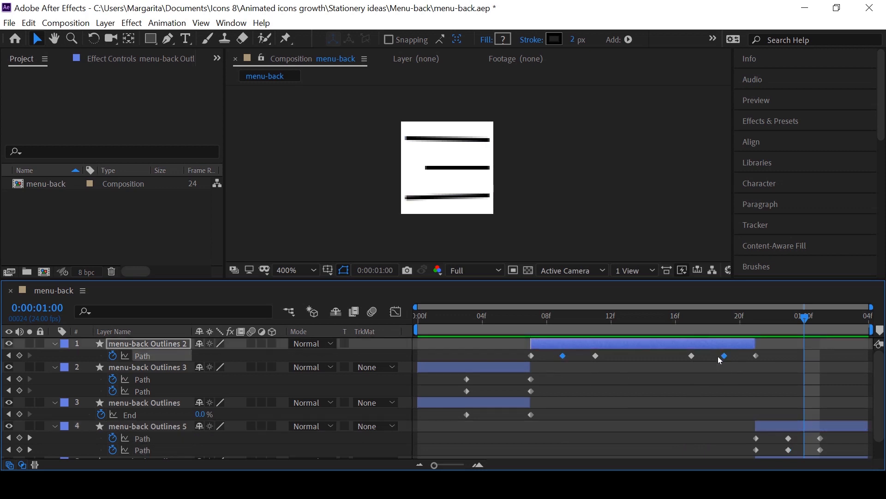
{"action": "scroll", "scroll_direction": "down", "scroll_amount": 3}
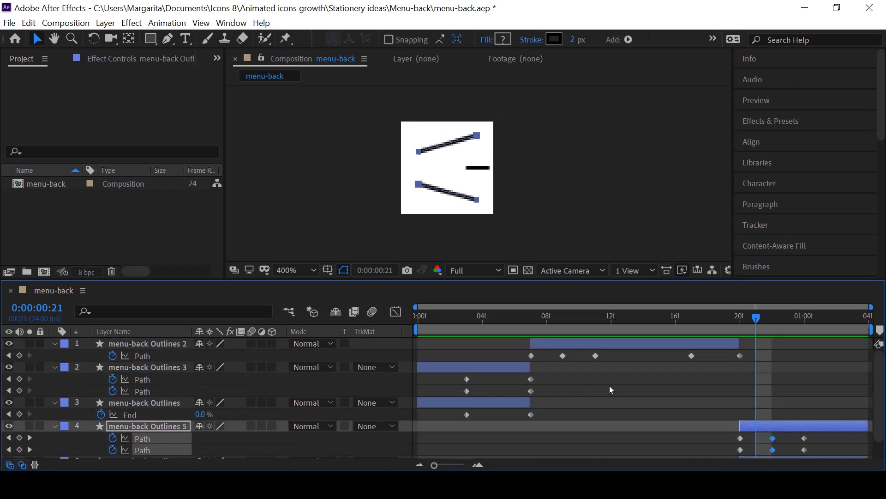
- Bring up the keyframe options for the selected arrow and line keyframes at frame 20
{"action": "right_click", "coordinate": [596, 356]}
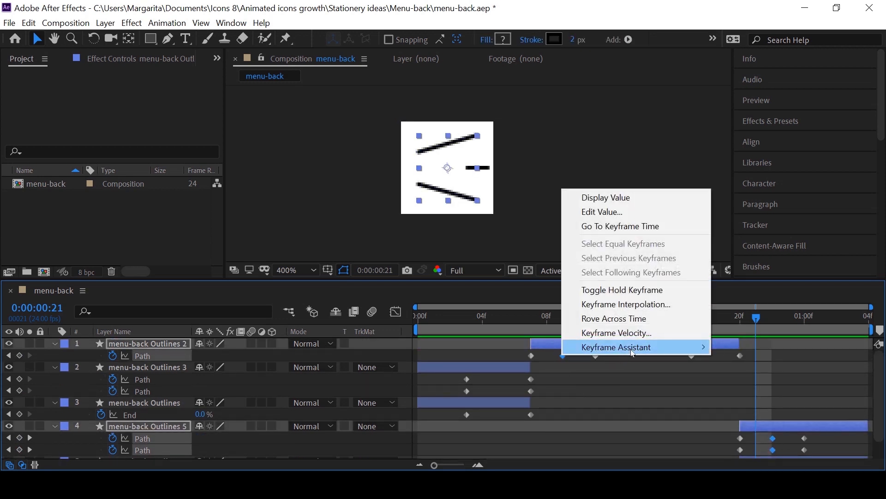
{"action": "mouse_move", "coordinate": [616, 346]}
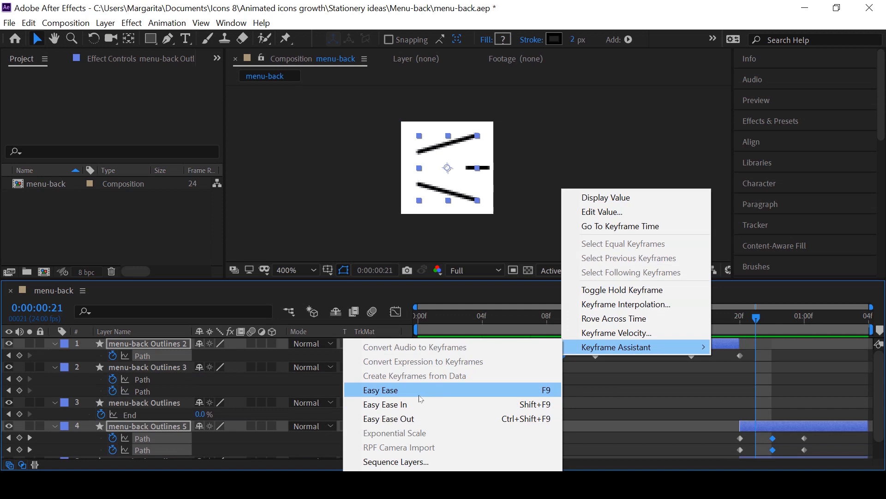
- Apply Easy Ease to the arrow keyframes, Ease In to the closing lines and Ease Out to the opening lines
{"action": "left_click", "coordinate": [380, 389]}
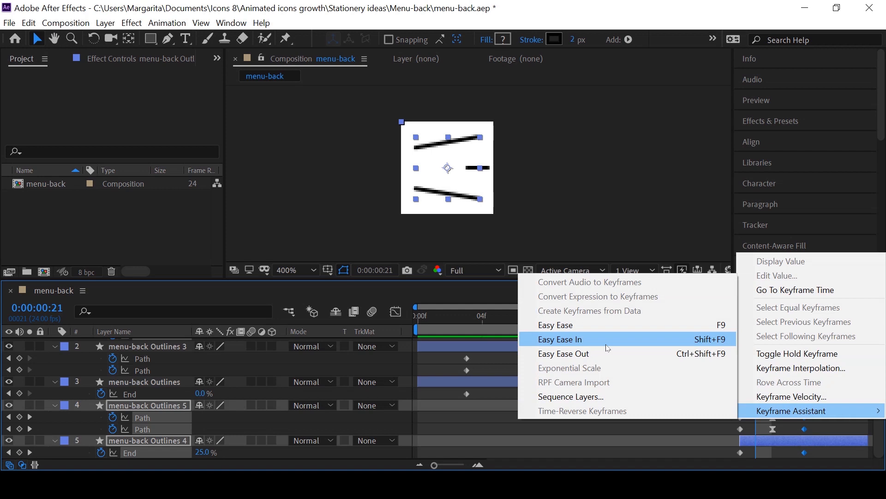
{"action": "left_click", "coordinate": [560, 339]}
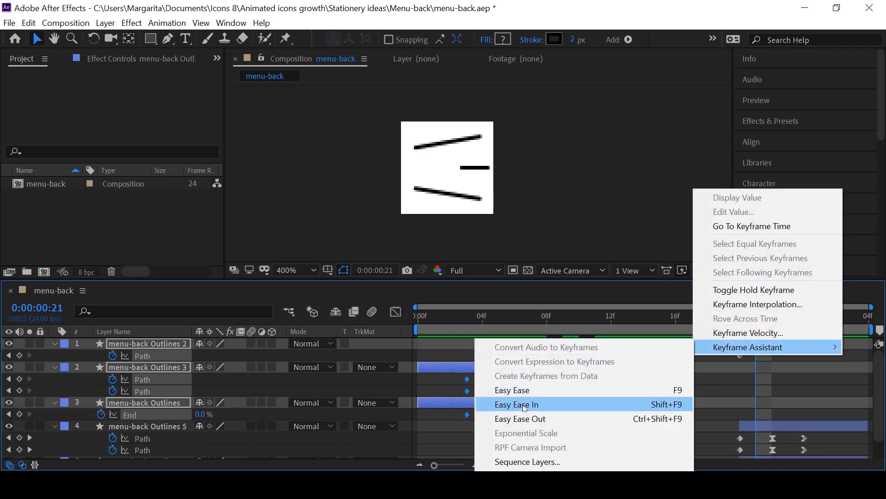
{"action": "mouse_move", "coordinate": [520, 418]}
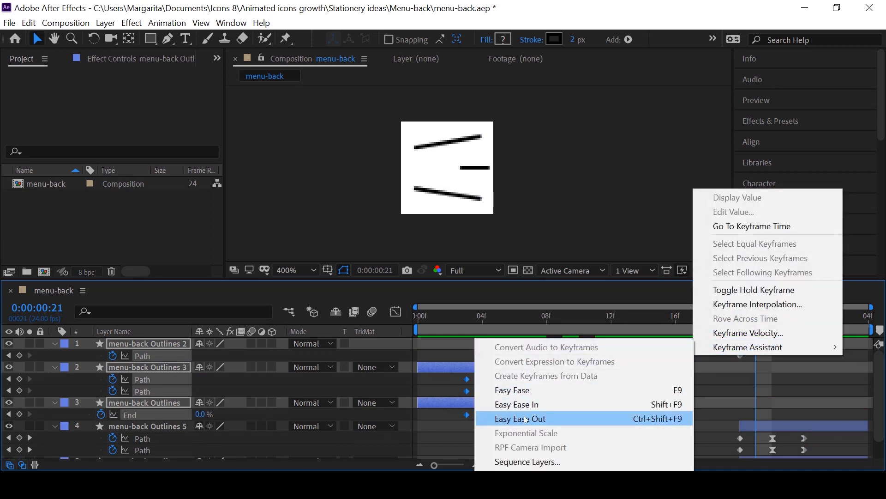
{"action": "left_click", "coordinate": [519, 418]}
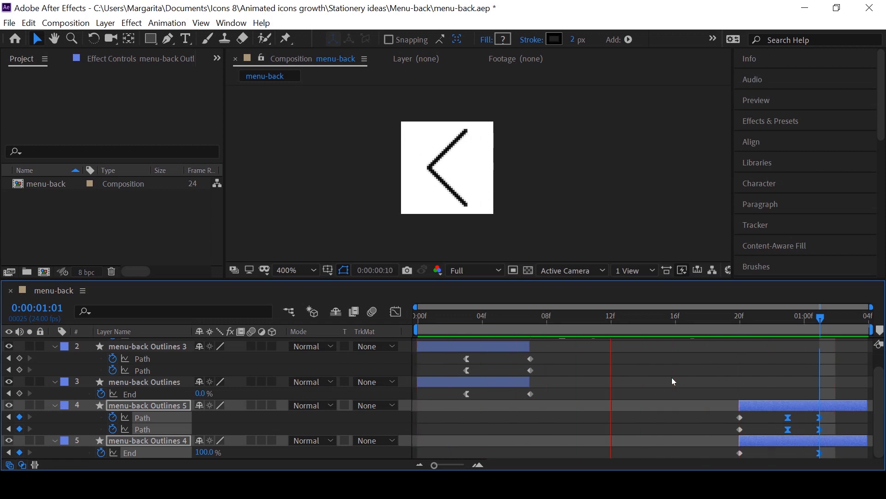
- Preview the animation, then rename layers to Middle line 1 and Top and bottom line 2
{"action": "left_click", "coordinate": [482, 315]}
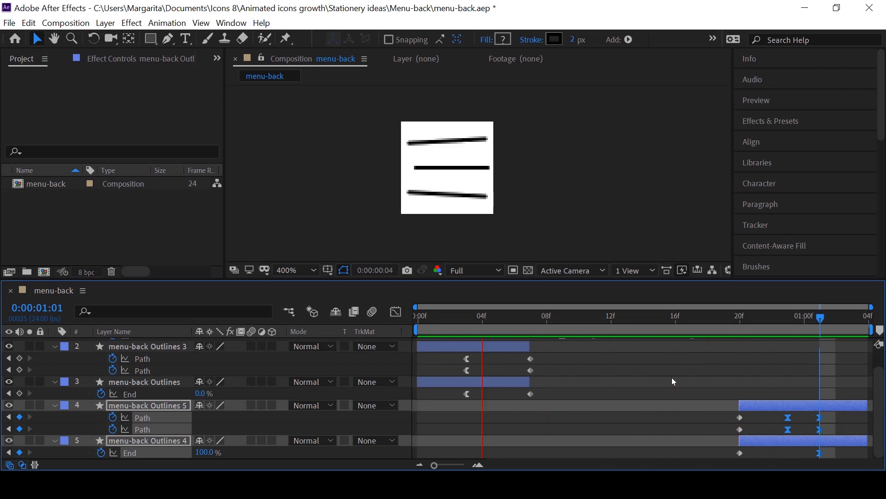
{"action": "left_click", "coordinate": [675, 316]}
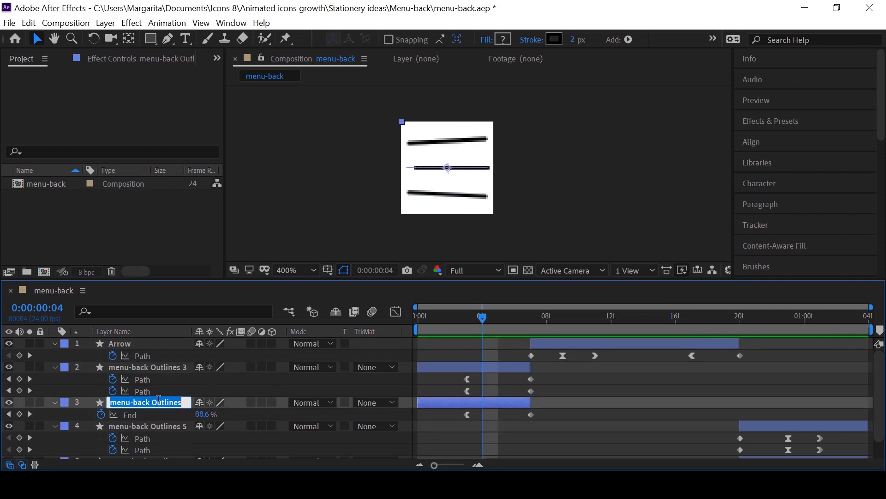
{"action": "type", "text": "Middle line 1"}
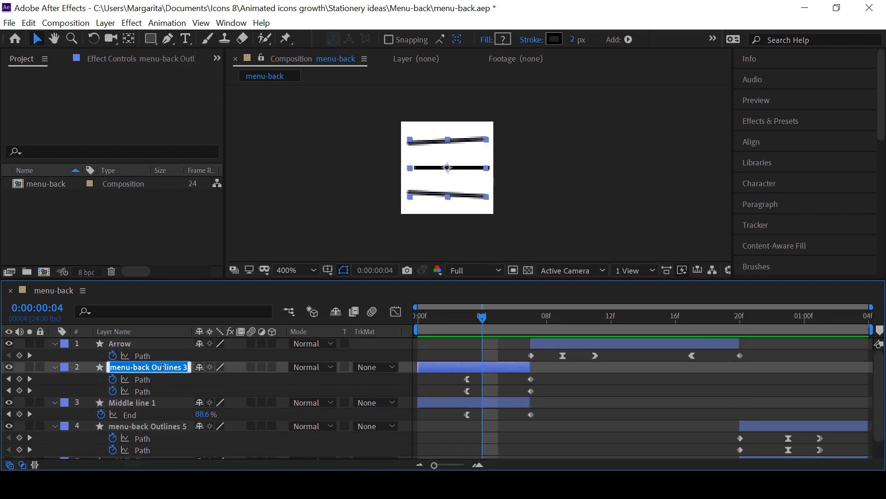
{"action": "type", "text": "Top and b"}
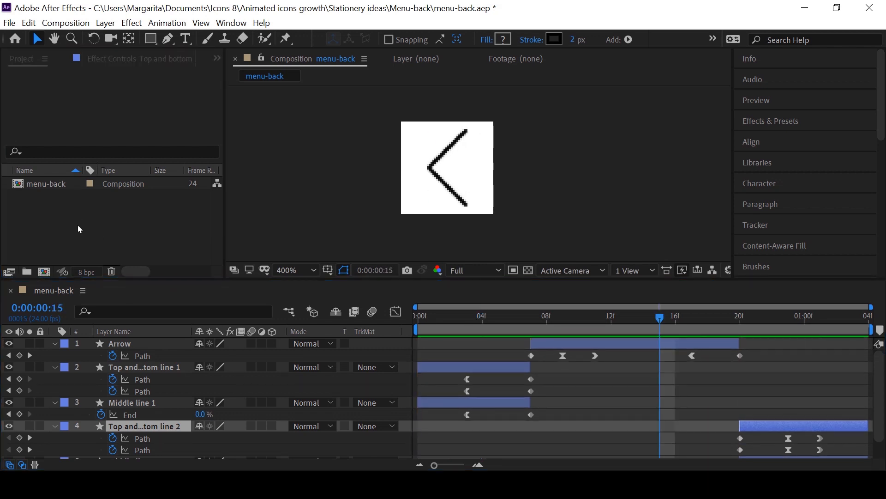
- Bring up the Bodymovin export extension from the Window extensions list
{"action": "left_click", "coordinate": [53, 343]}
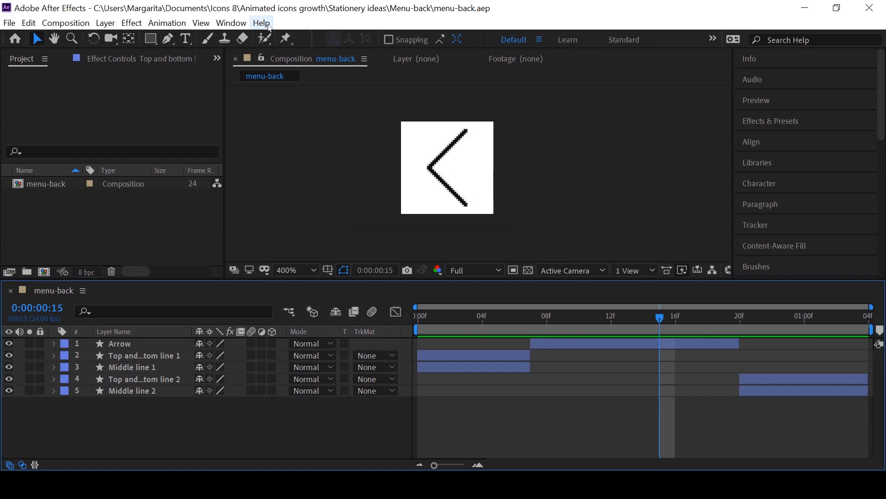
{"action": "left_click", "coordinate": [230, 22]}
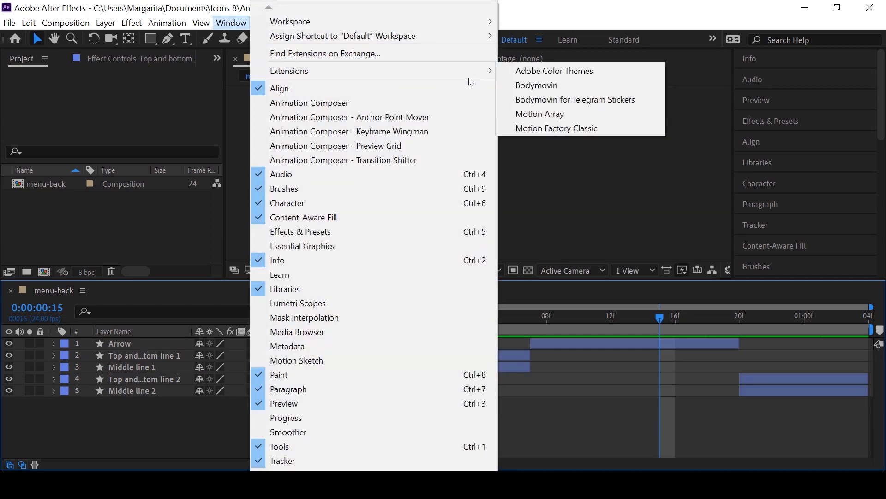
{"action": "mouse_move", "coordinate": [536, 85]}
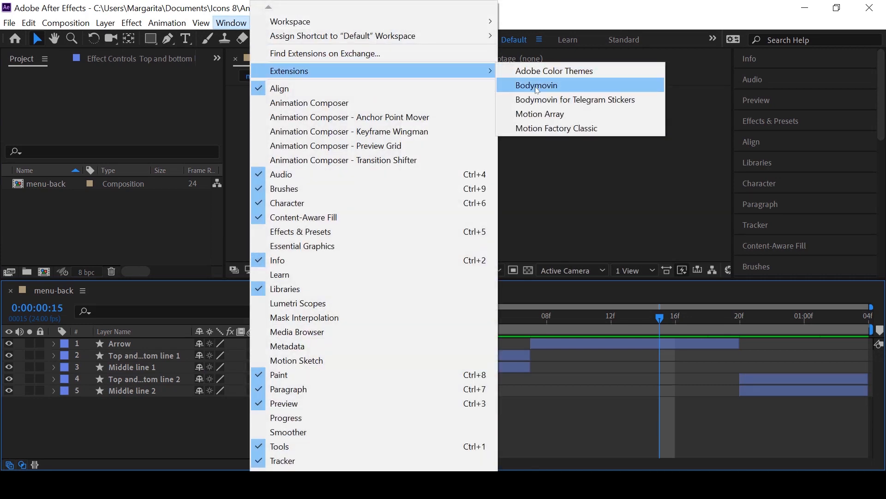
{"action": "left_click", "coordinate": [536, 85]}
{"action": "type", "text": "menu-back.jso"}
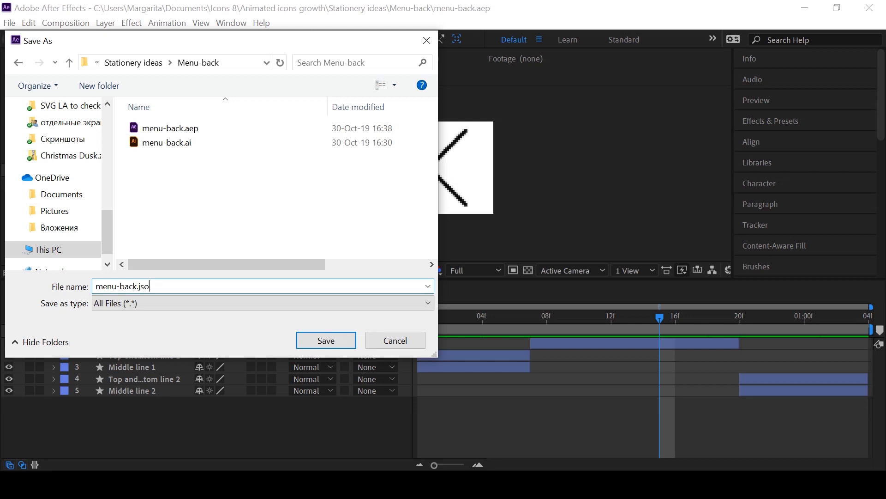
- Render the menu-back composition to a Lottie JSON file and dismiss the finished report
{"action": "left_click", "coordinate": [326, 339]}
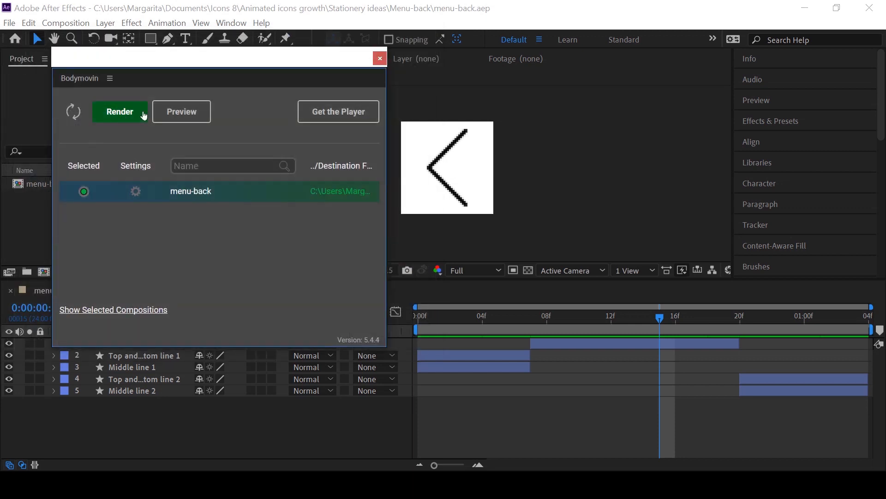
{"action": "left_click", "coordinate": [120, 111]}
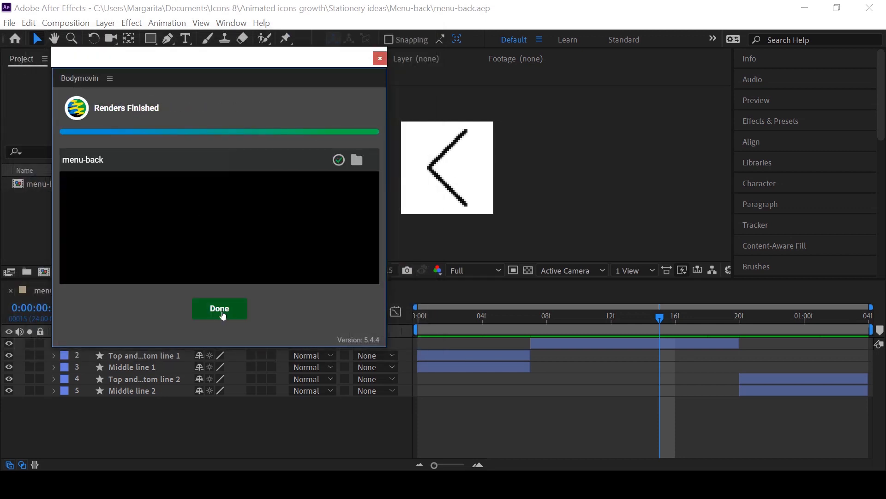
{"action": "left_click", "coordinate": [220, 308]}
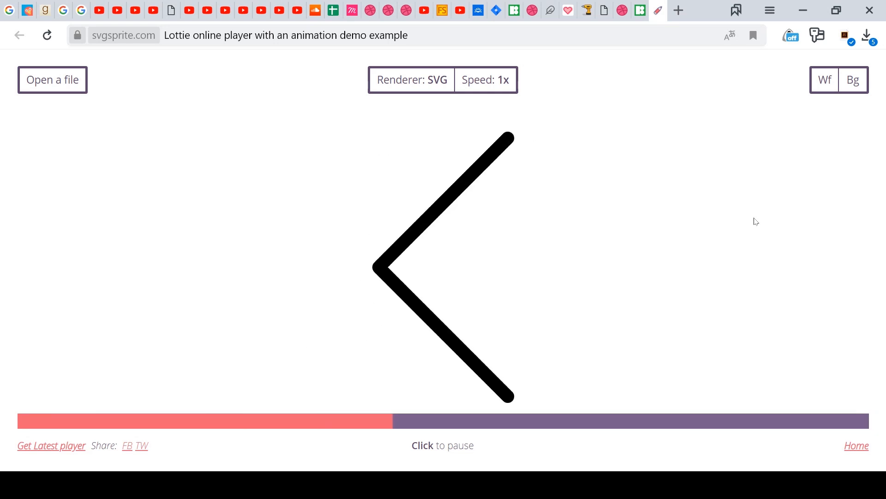
- Return to After Effects after checking the JSON in the Lottie online player
{"action": "key", "text": "alt+tab"}
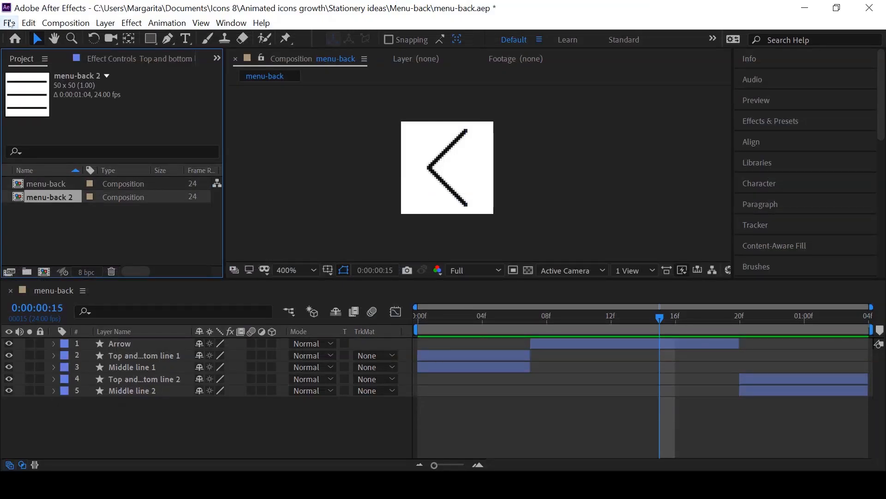
- Run the 50 Create solid.jsx script to add a Background solid to menu-back 2 and begin its export
{"action": "left_click", "coordinate": [9, 22]}
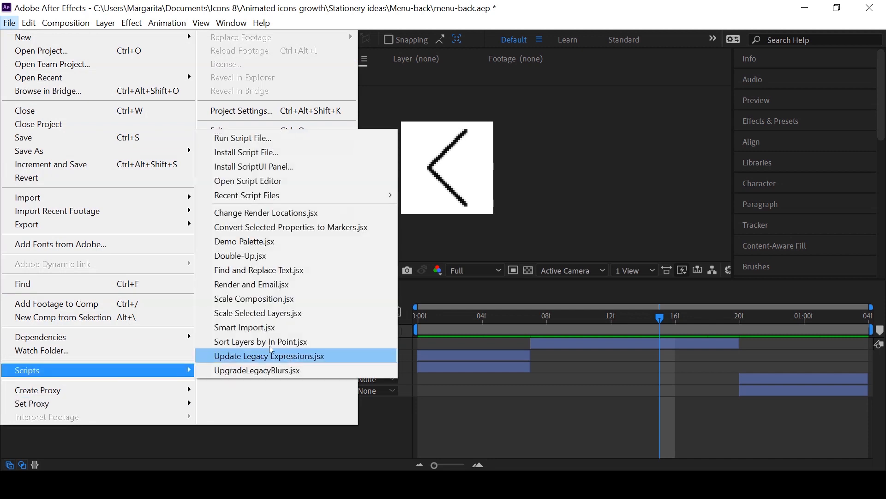
{"action": "mouse_move", "coordinate": [242, 138]}
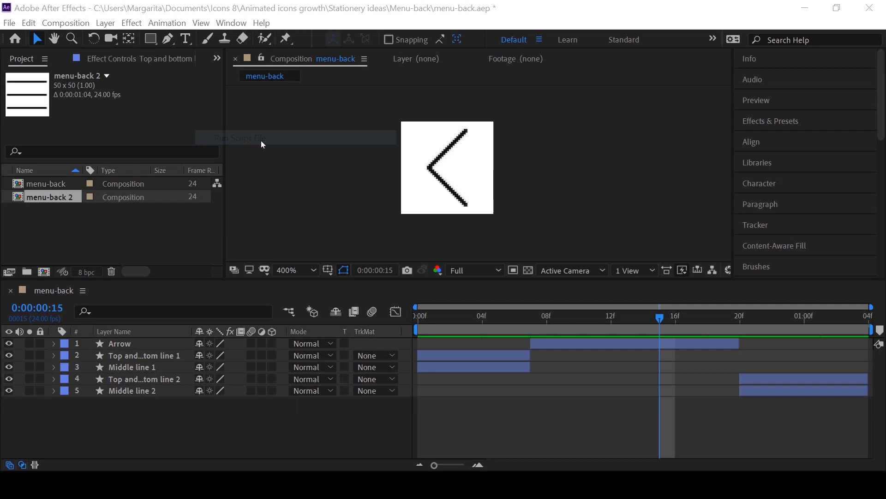
{"action": "left_click", "coordinate": [240, 138]}
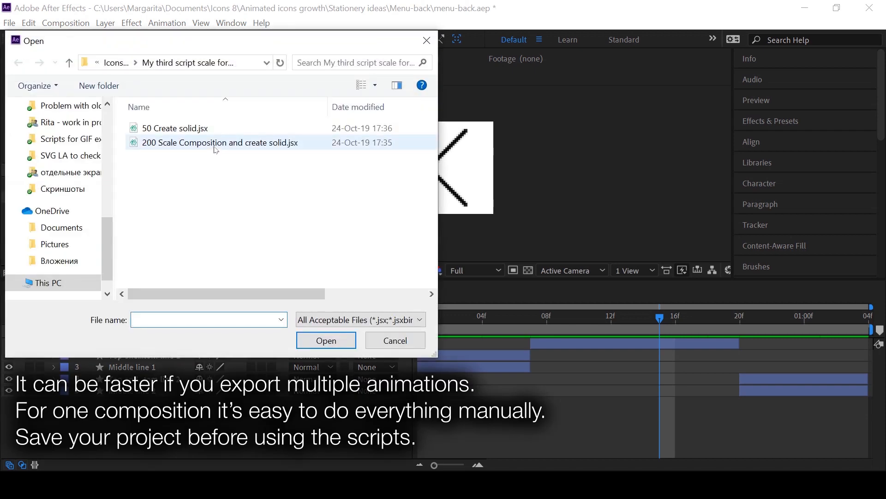
{"action": "left_click", "coordinate": [176, 128]}
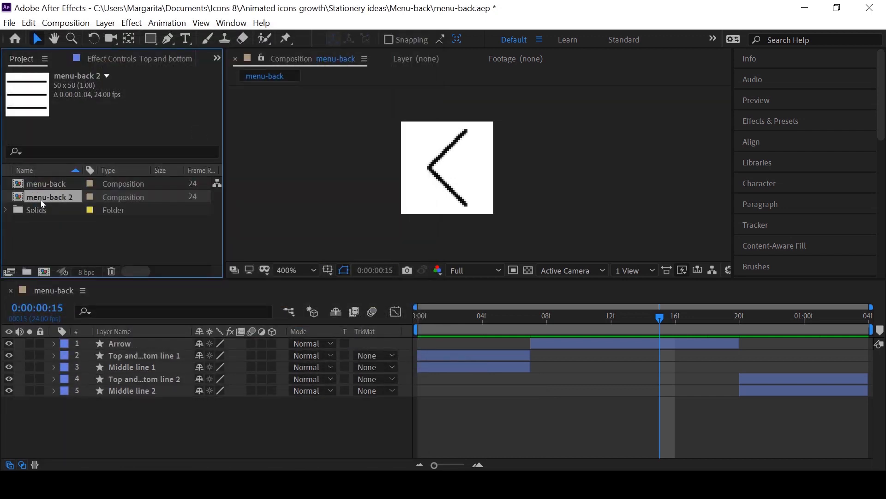
{"action": "double_click", "coordinate": [51, 196]}
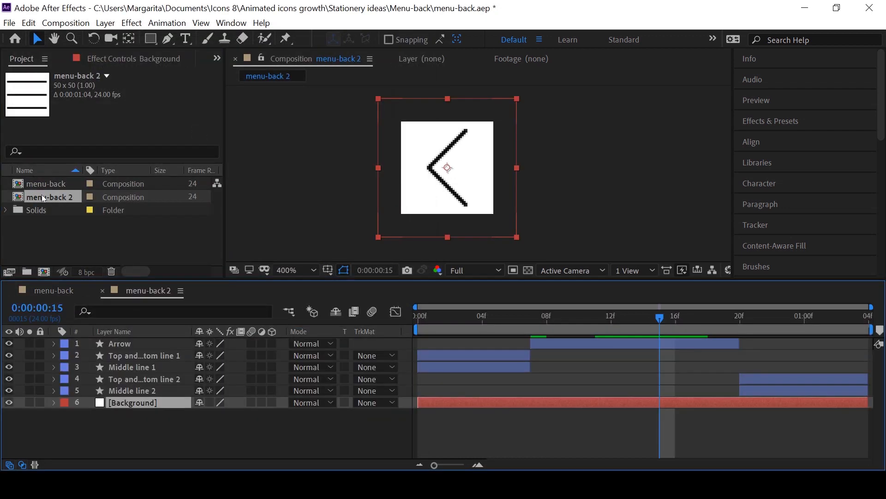
{"action": "left_click", "coordinate": [9, 23]}
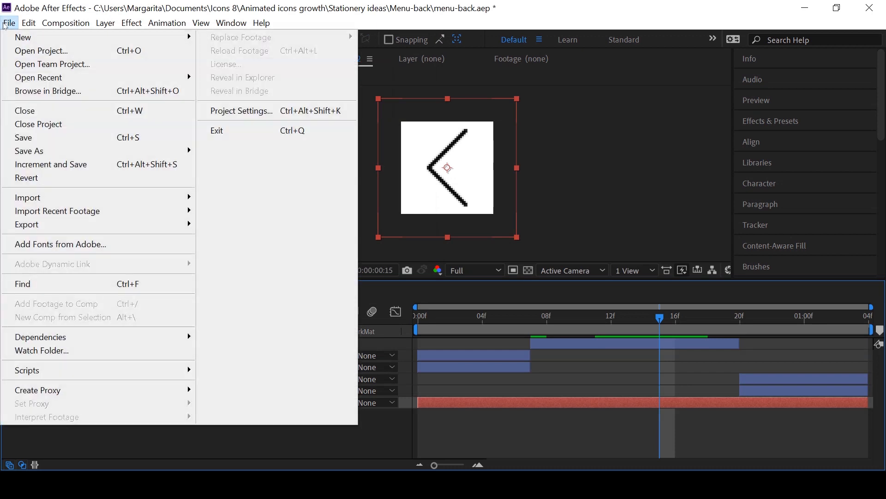
{"action": "mouse_move", "coordinate": [26, 223]}
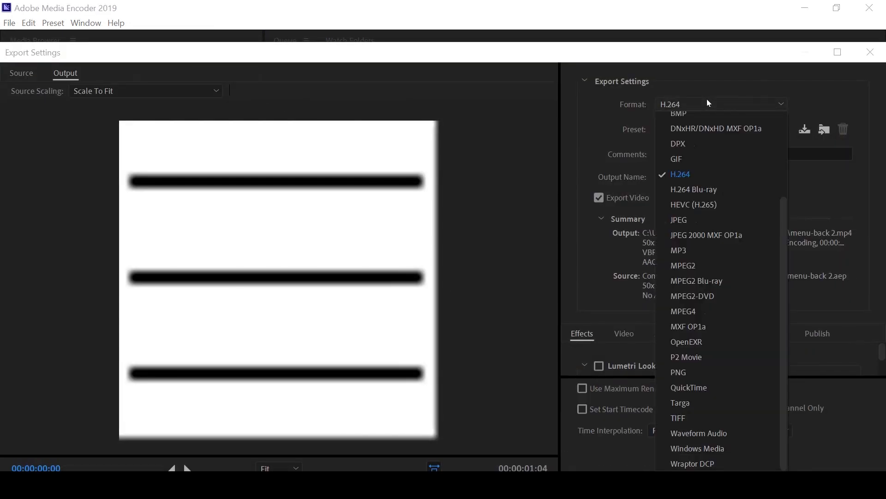
- Queue menu-back 2 as an Animated GIF in Media Encoder and start encoding
{"action": "left_click", "coordinate": [677, 158]}
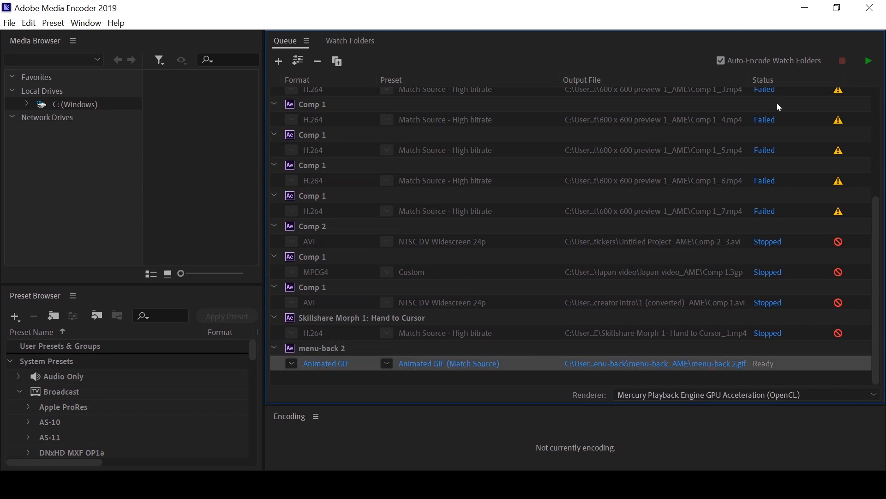
{"action": "left_click", "coordinate": [869, 61]}
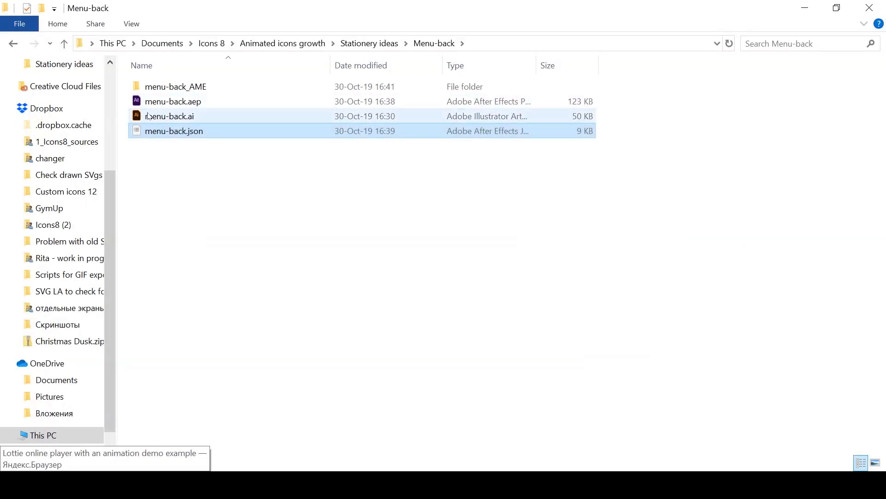
- Preview the rendered menu-back 2.gif inside the menu-back_AME output folder
{"action": "left_click", "coordinate": [175, 85]}
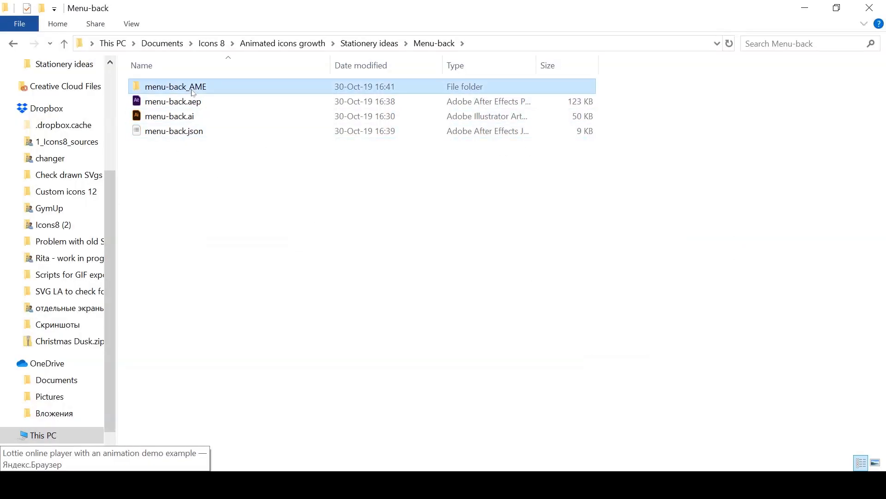
{"action": "double_click", "coordinate": [175, 86]}
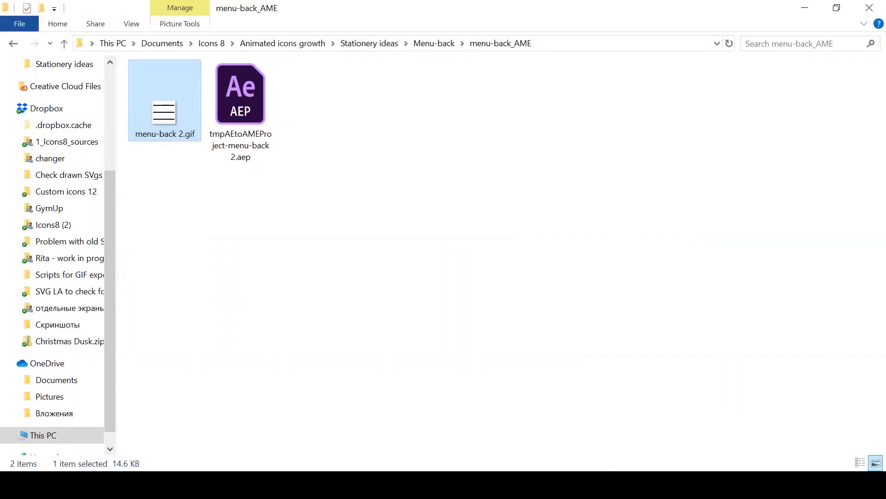
{"action": "double_click", "coordinate": [240, 94]}
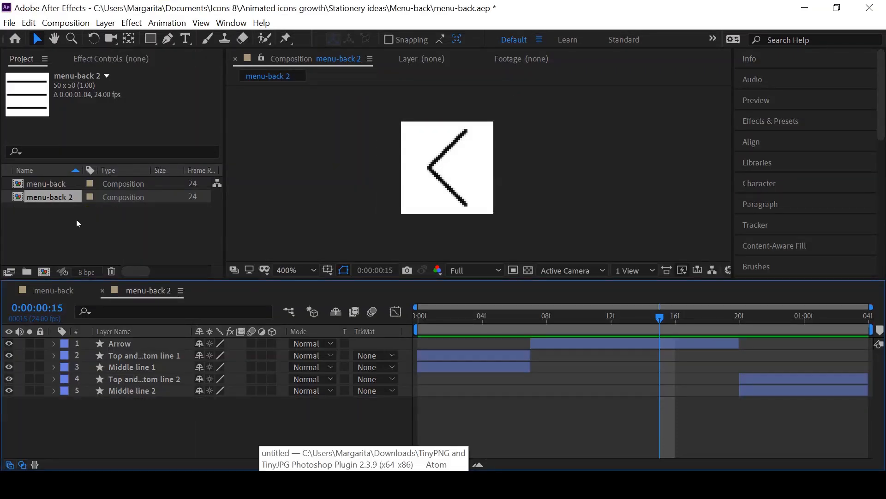
- Scale menu-back 2 to 200 × 200 via script, encode it as a second GIF and rename the GIFs
{"action": "left_click", "coordinate": [9, 22]}
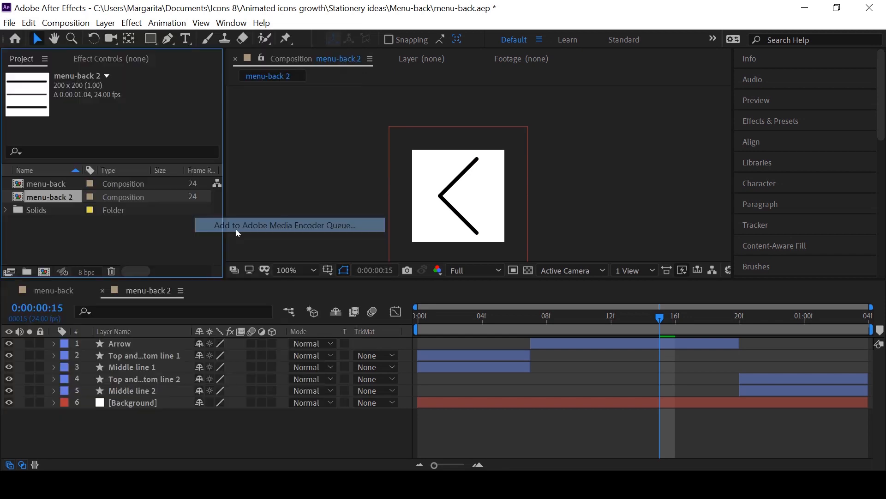
{"action": "left_click", "coordinate": [289, 226]}
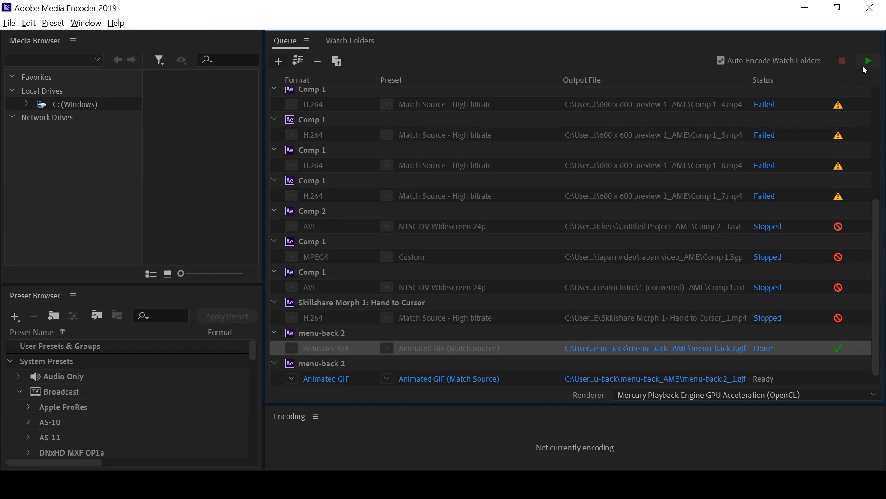
{"action": "key", "text": "alt+tab"}
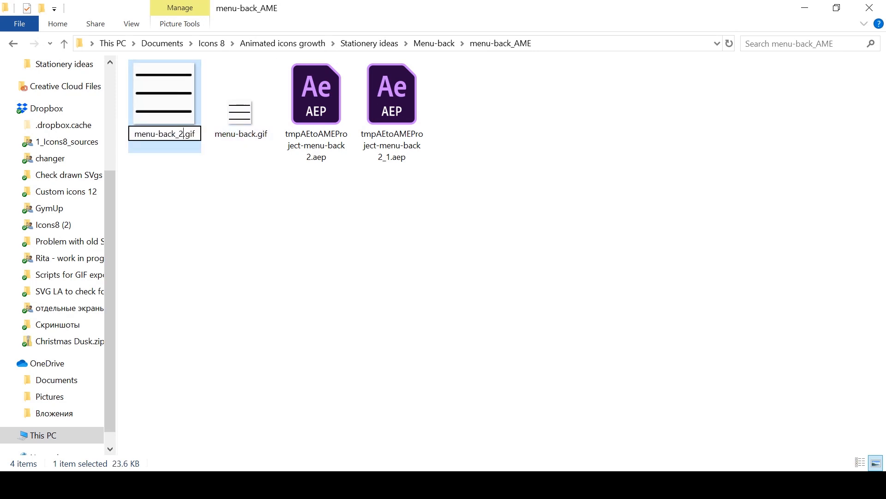
{"action": "left_click", "coordinate": [434, 44]}
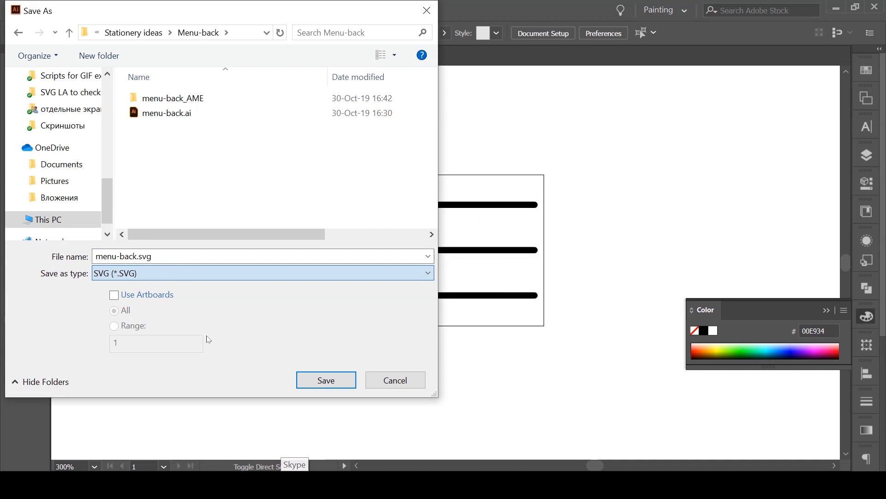
- Save the icon as menu-back.svg in the Menu-back folder
{"action": "left_click", "coordinate": [326, 379]}
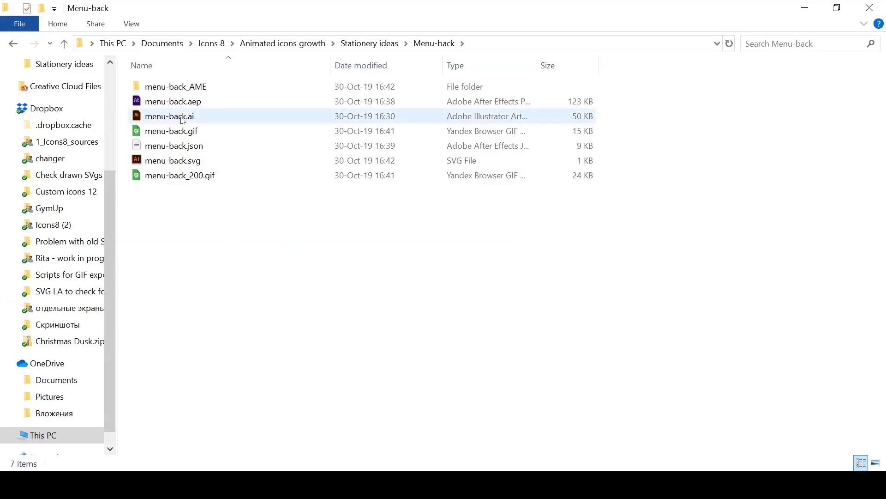
- Create a new menu-back folder and gather the project, JSON, SVG and both GIF files into it
{"action": "left_click", "coordinate": [171, 131]}
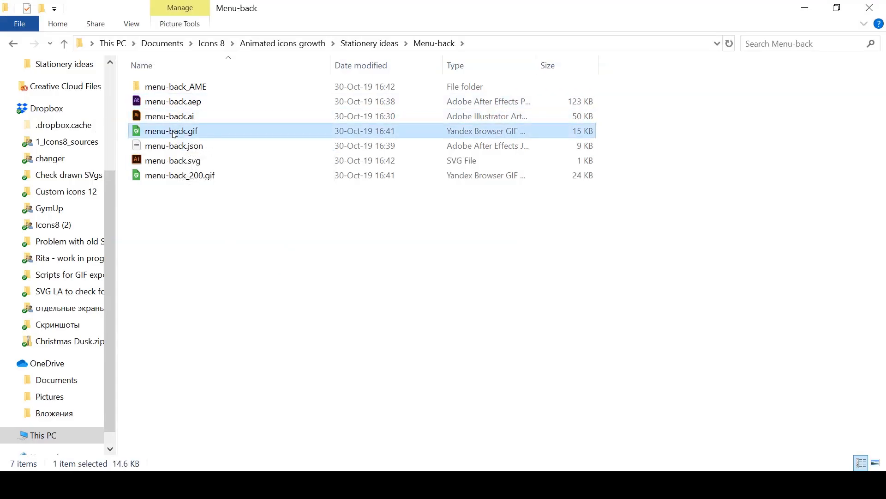
{"action": "left_click", "coordinate": [180, 174]}
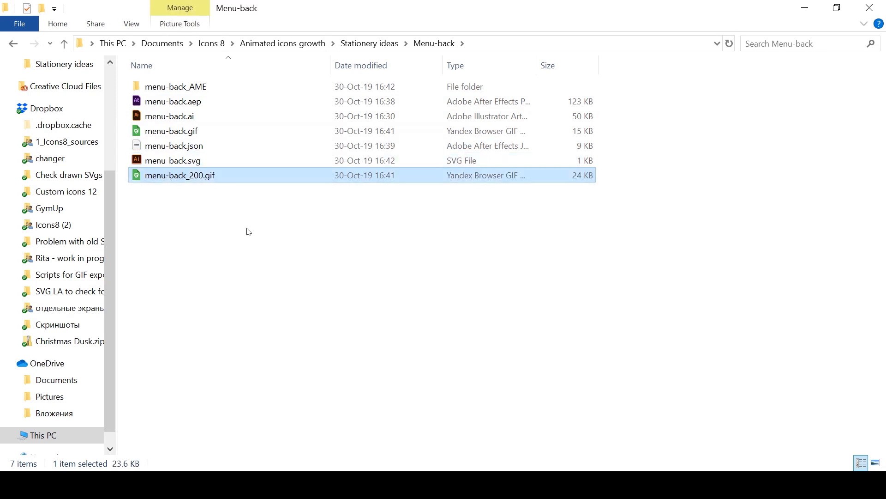
{"action": "left_click", "coordinate": [173, 160]}
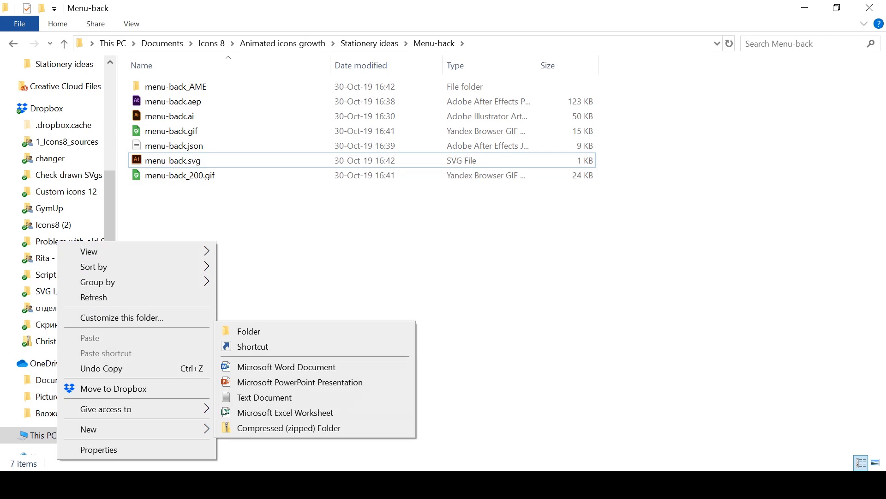
{"action": "left_click", "coordinate": [248, 331]}
{"action": "type", "text": "menu-back"}
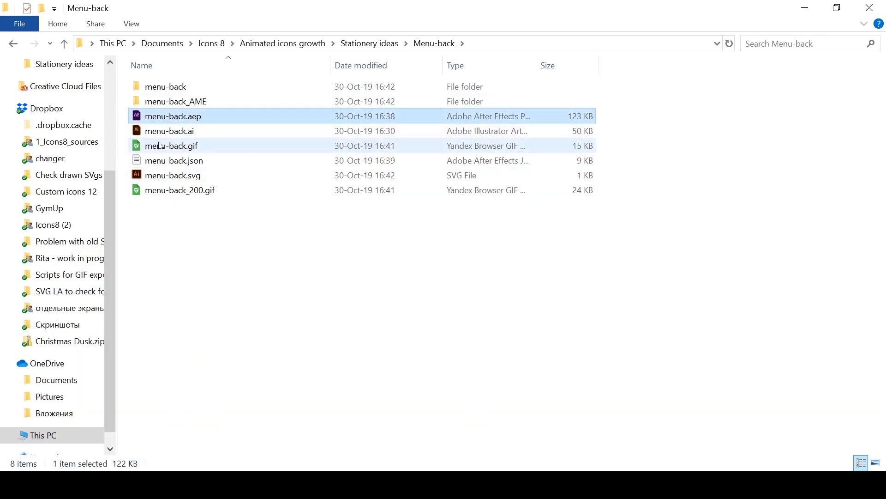
{"action": "left_click", "coordinate": [180, 191]}
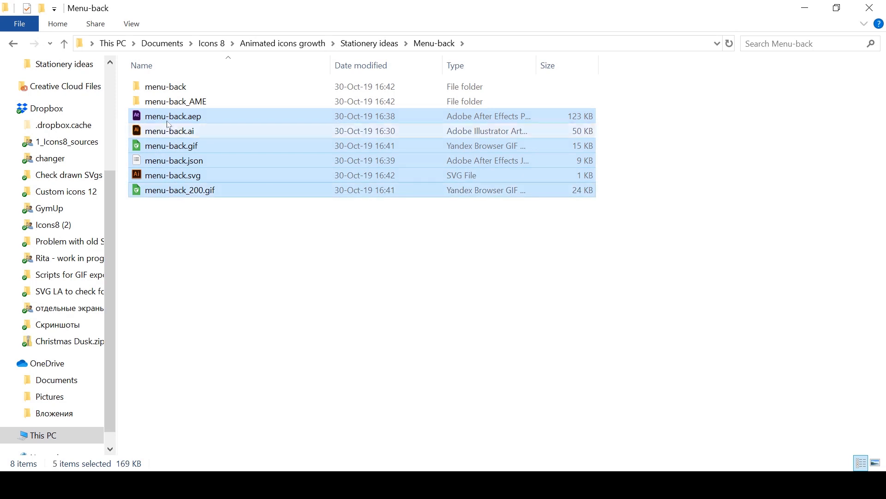
{"action": "double_click", "coordinate": [166, 87]}
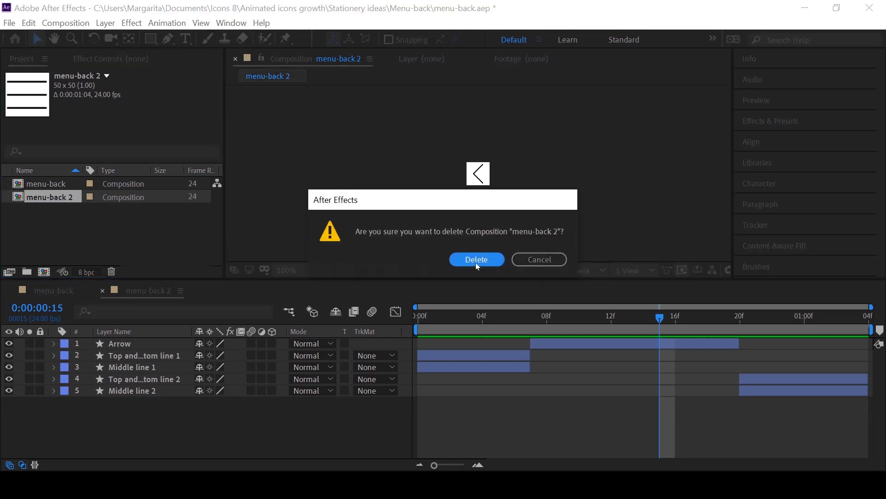
- Confirm deleting menu-back 2 and reopen menu-back.aep from the new menu-back folder
{"action": "left_click", "coordinate": [477, 260]}
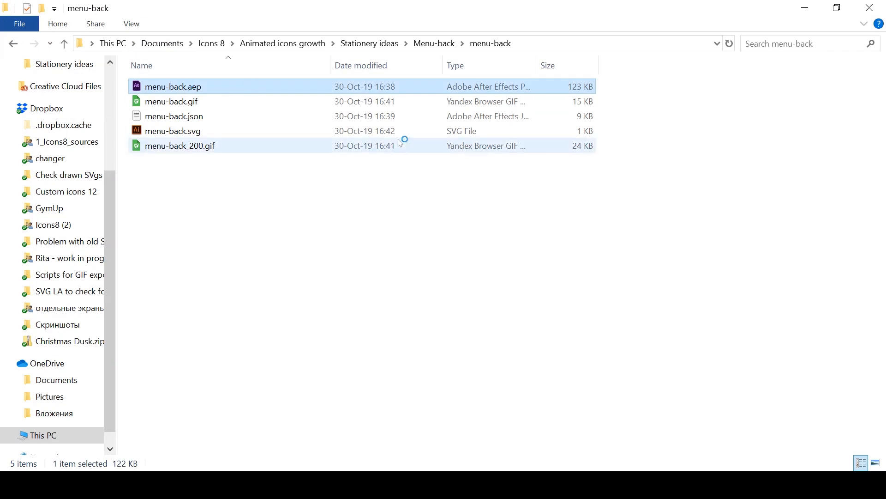
{"action": "double_click", "coordinate": [173, 87]}
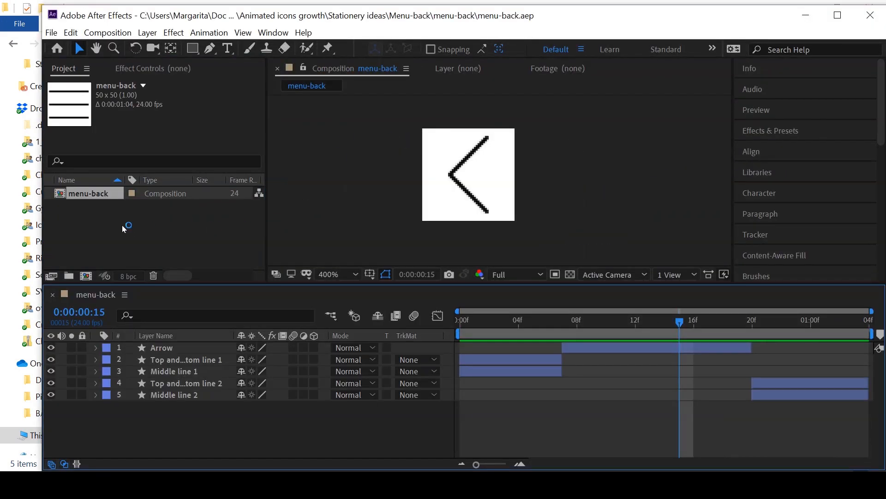